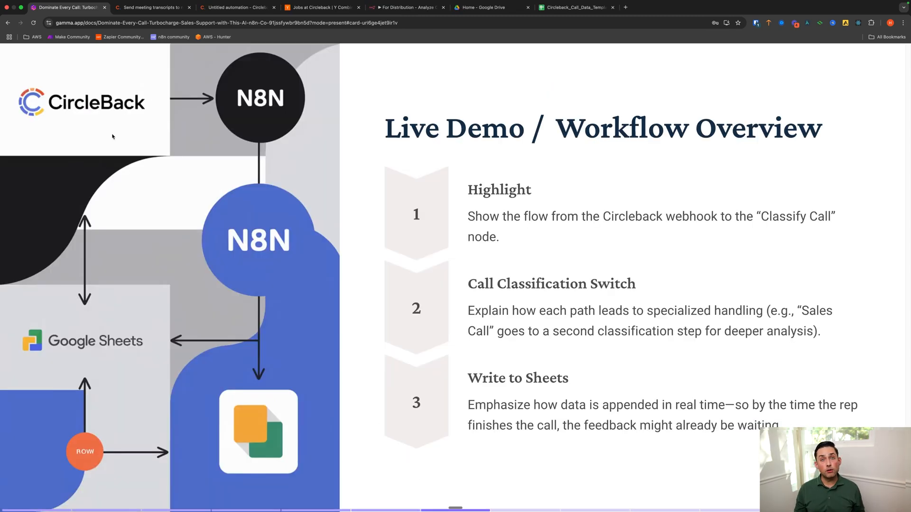
# Review Circleback's transcript automation posting only the transcript to the n8n test webhook.
pyautogui.click(235, 7)
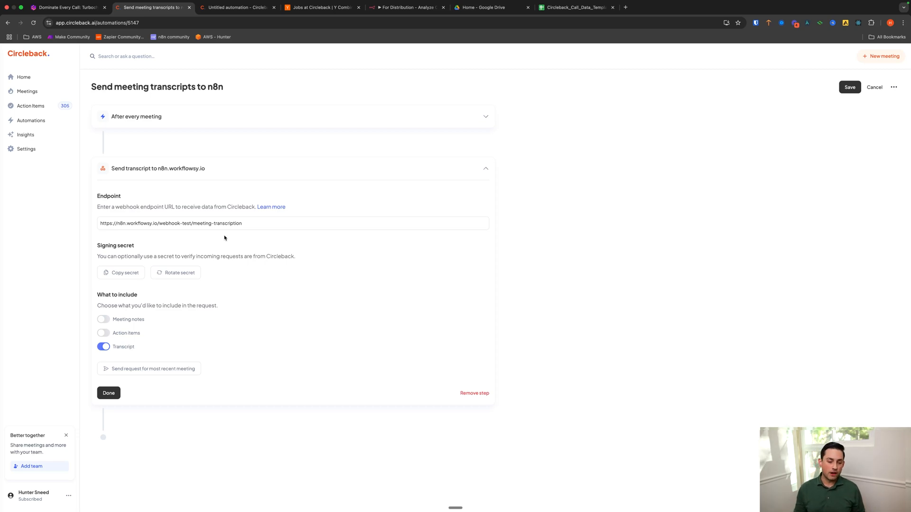
pyautogui.moveTo(157, 320)
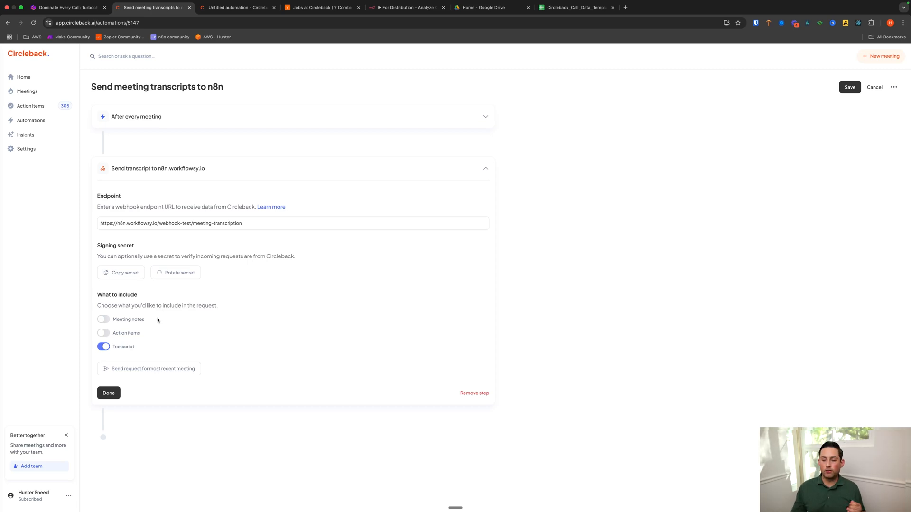
pyautogui.moveTo(362, 31)
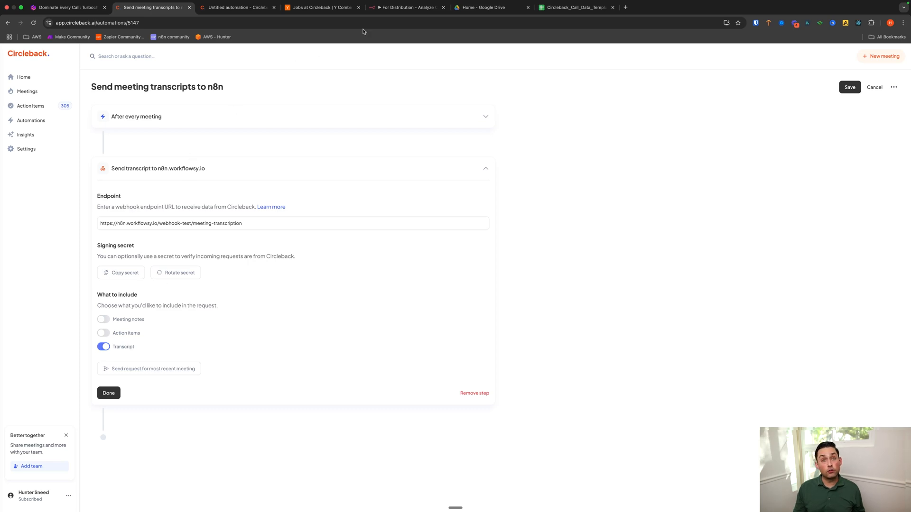
# Copy the Circleback Webhook node's meeting-transcription test URL and return to Circleback.
pyautogui.click(235, 8)
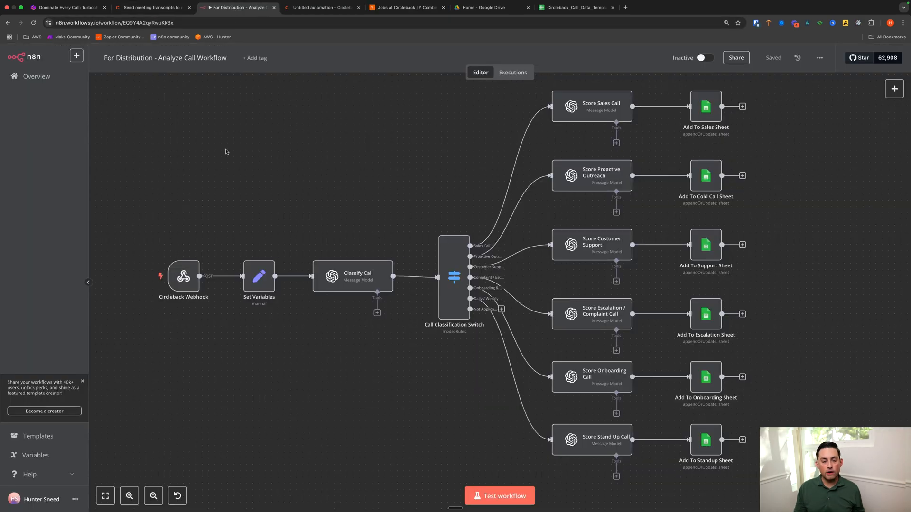
pyautogui.moveTo(183, 278)
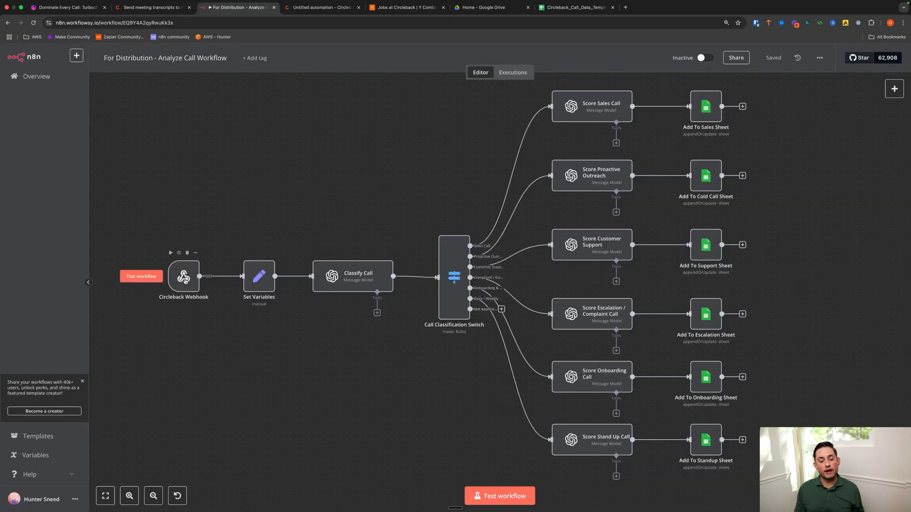
pyautogui.doubleClick(184, 277)
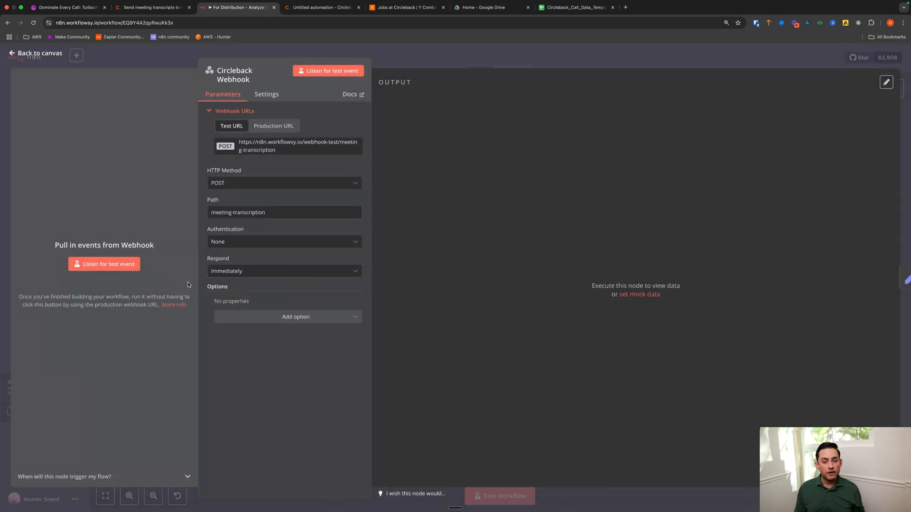
pyautogui.moveTo(284, 145)
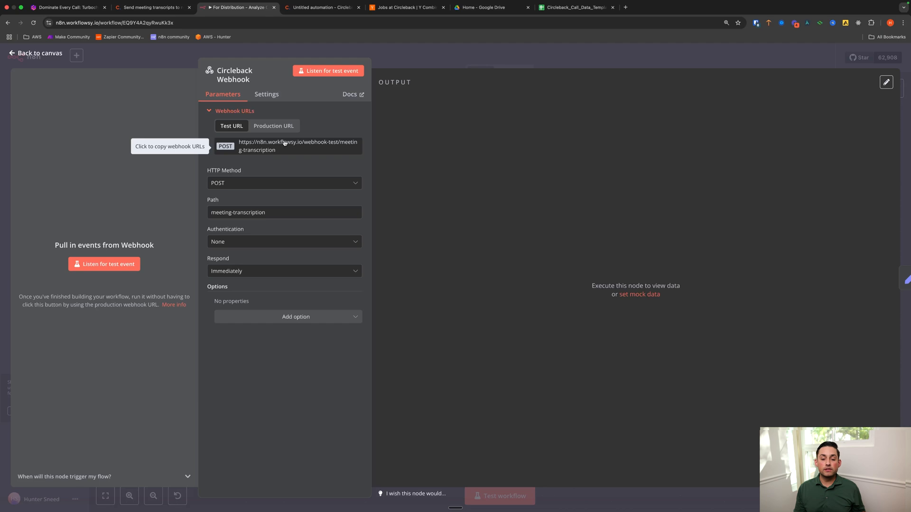
pyautogui.moveTo(263, 187)
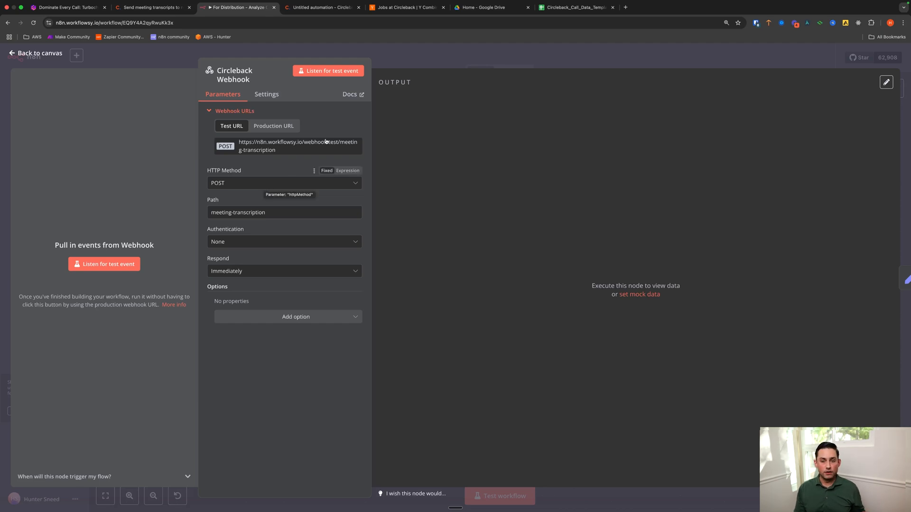
pyautogui.click(152, 7)
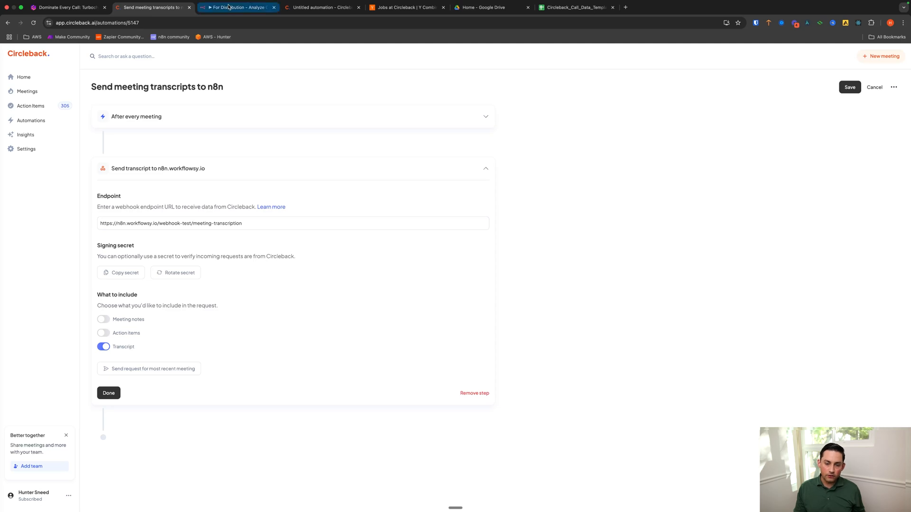
# Review the Set Variables node's fields, including the Transcript Cleaned expression, then return to canvas.
pyautogui.click(237, 8)
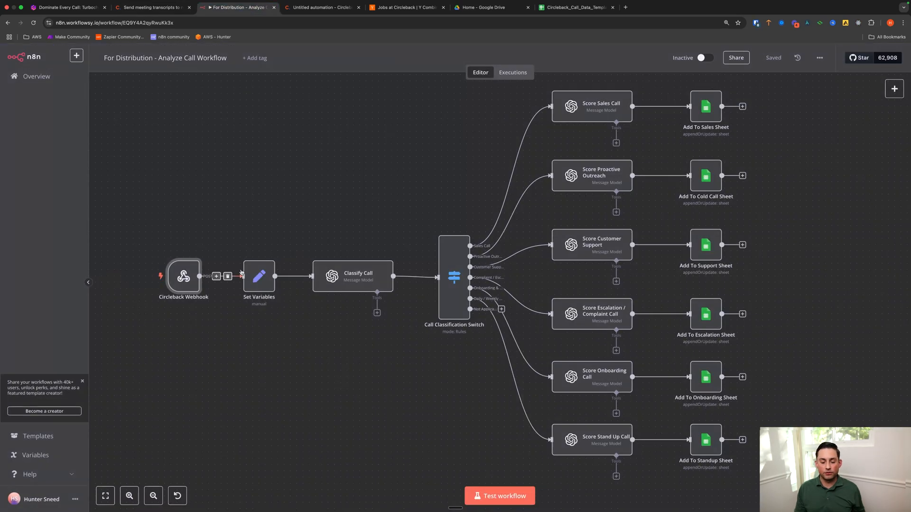
pyautogui.doubleClick(258, 276)
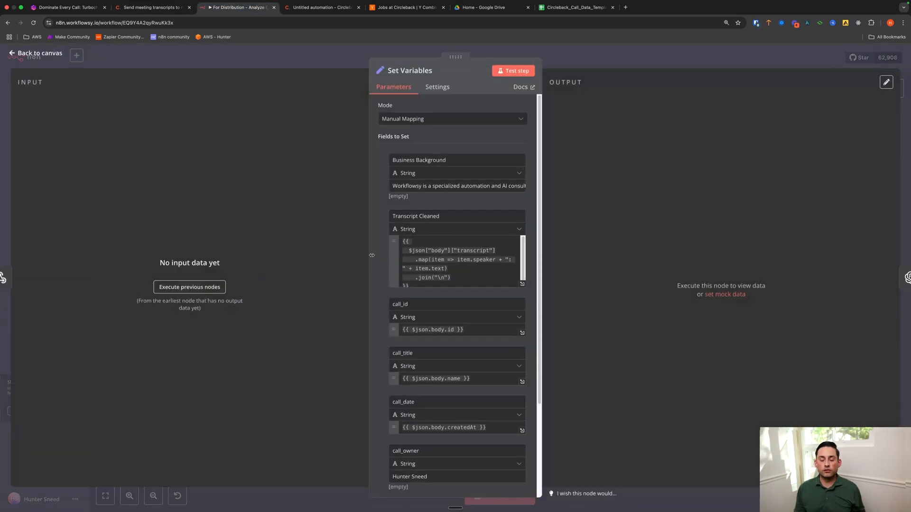
pyautogui.moveTo(382, 260)
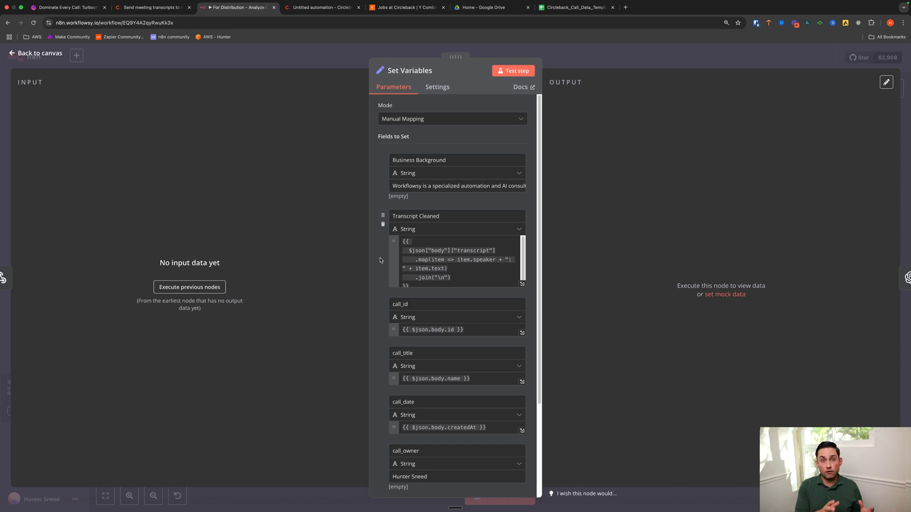
pyautogui.click(456, 262)
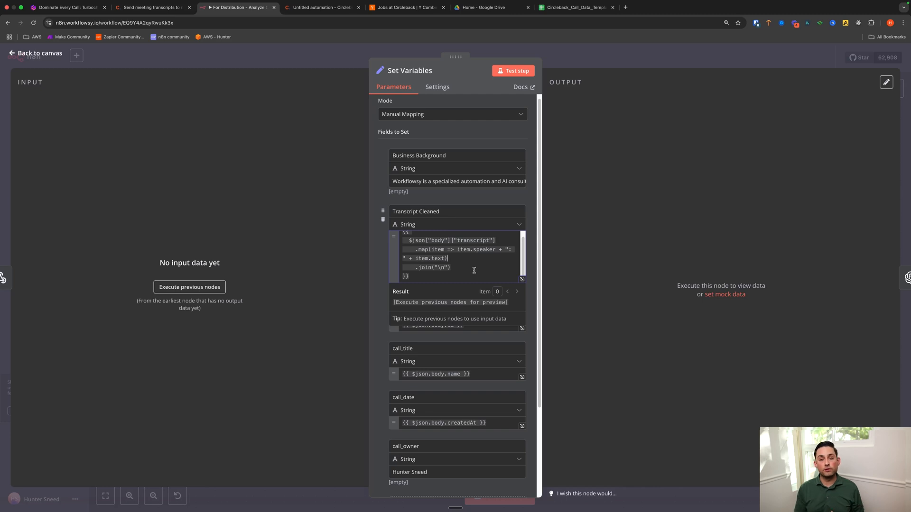
pyautogui.click(37, 53)
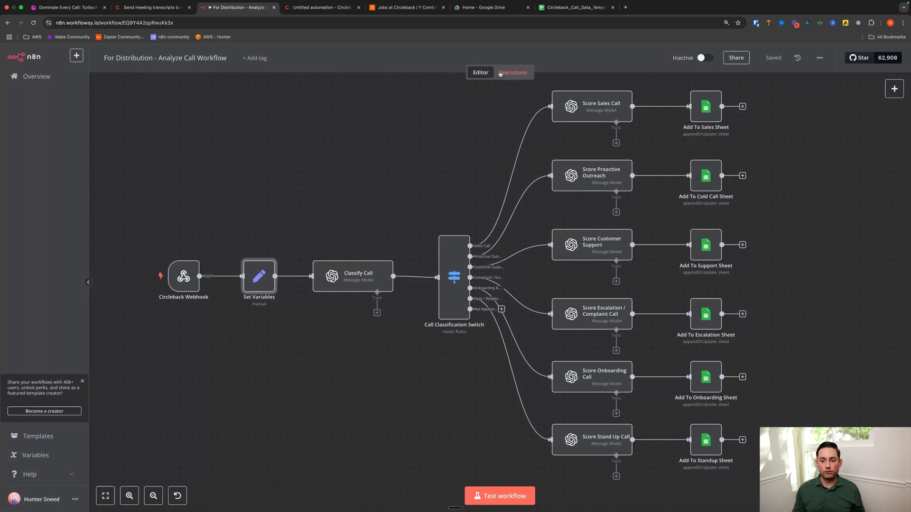
# View the succeeded 25 Feb 15:24:32 execution's webhook transcript output of speaker and text entries.
pyautogui.click(512, 72)
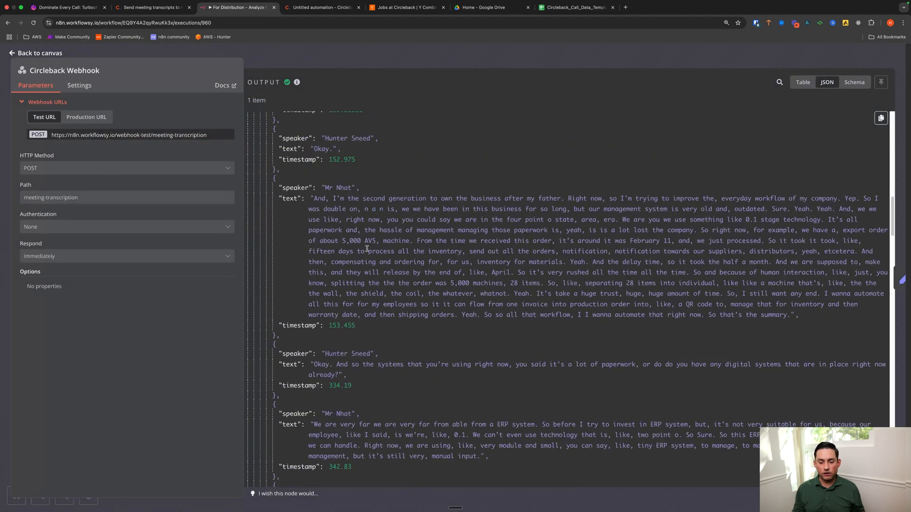
pyautogui.scroll(3)
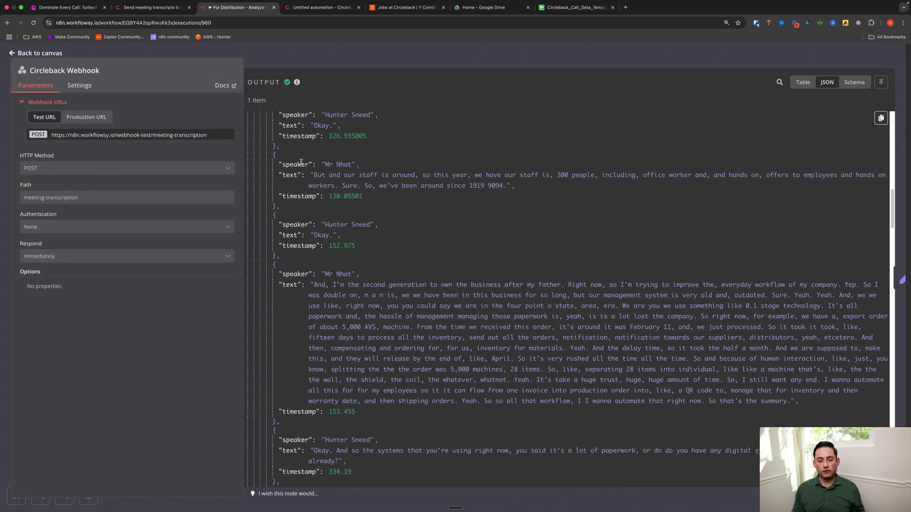
pyautogui.scroll(3)
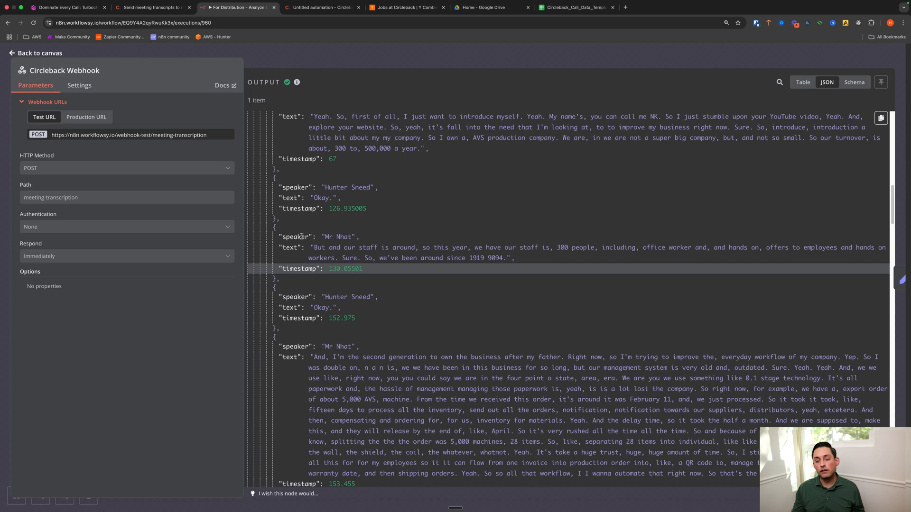
pyautogui.click(38, 53)
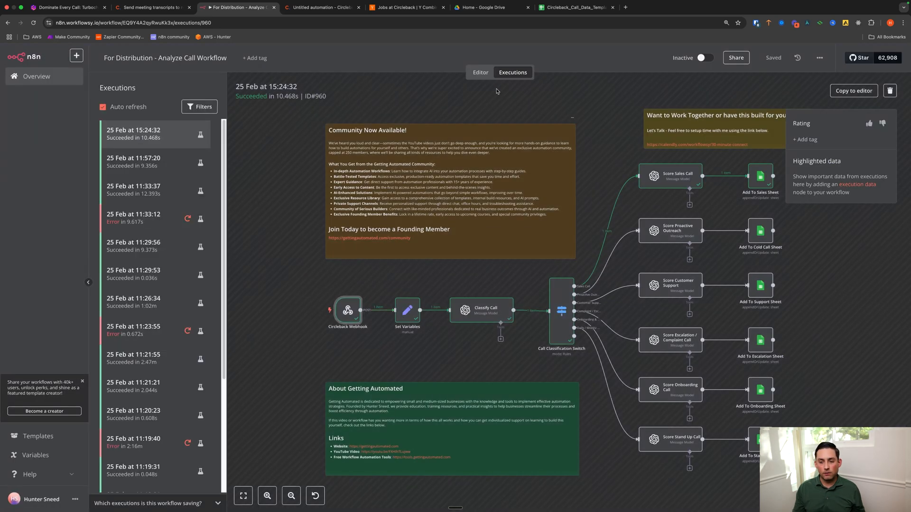
pyautogui.doubleClick(408, 309)
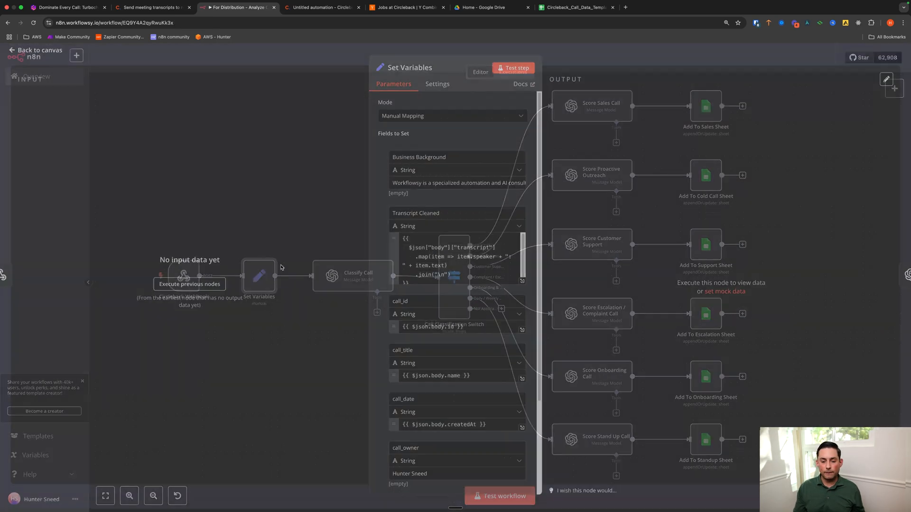
pyautogui.scroll(-3)
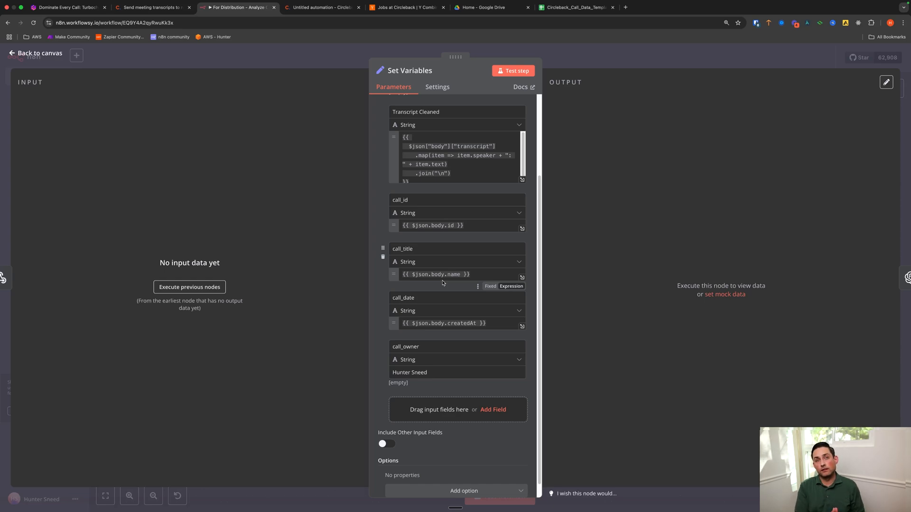
pyautogui.click(38, 53)
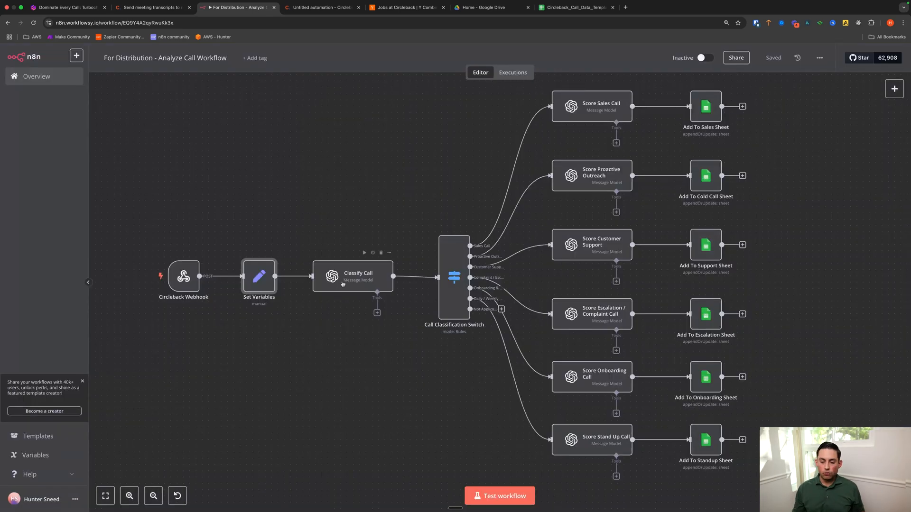
pyautogui.doubleClick(357, 276)
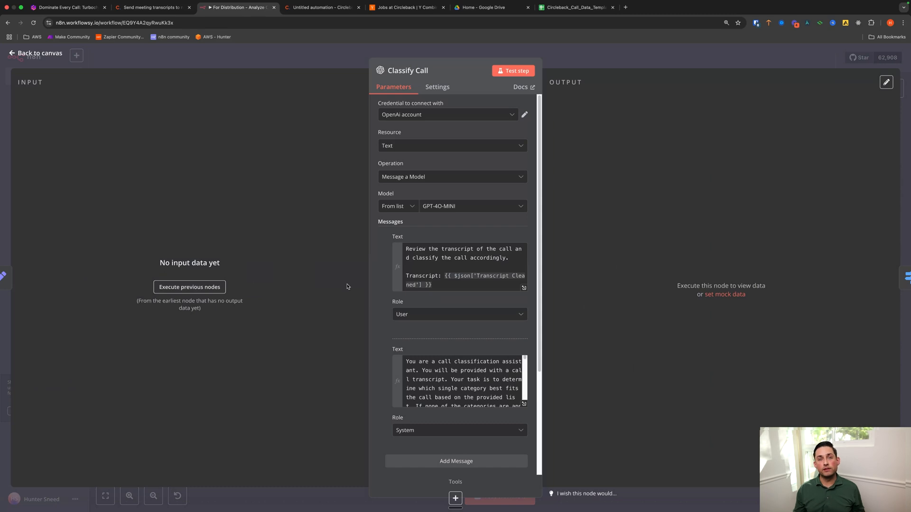
pyautogui.moveTo(366, 284)
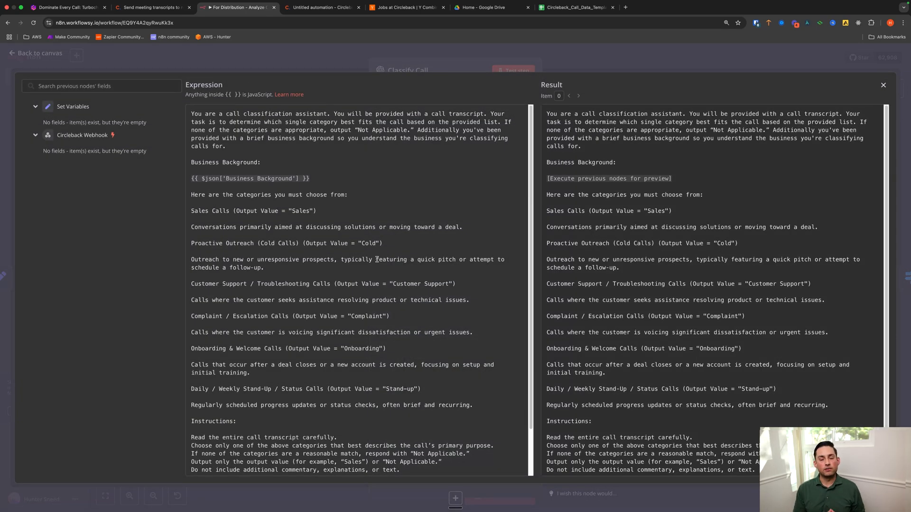
pyautogui.moveTo(370, 270)
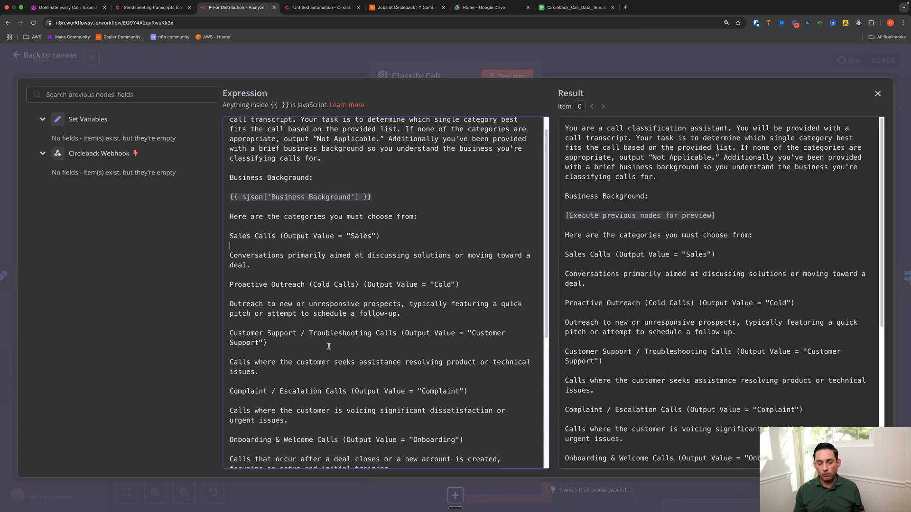
pyautogui.scroll(-3)
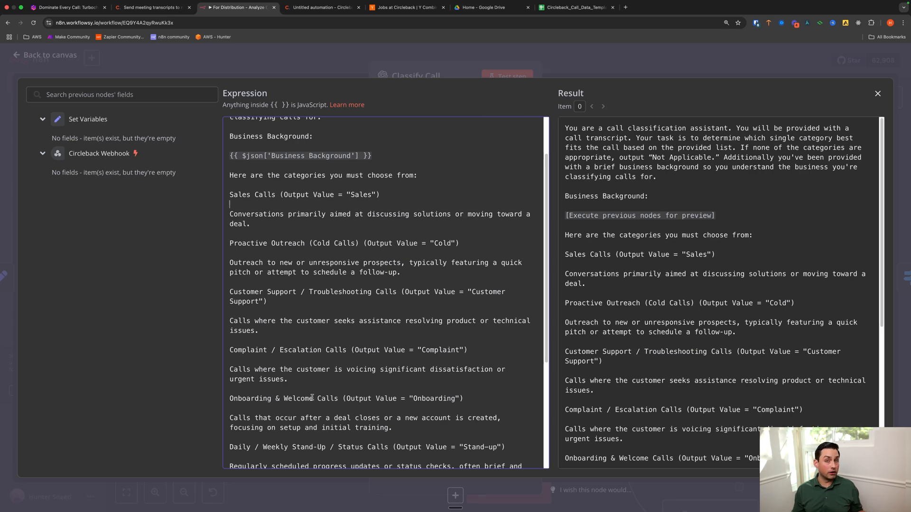
pyautogui.moveTo(433, 255)
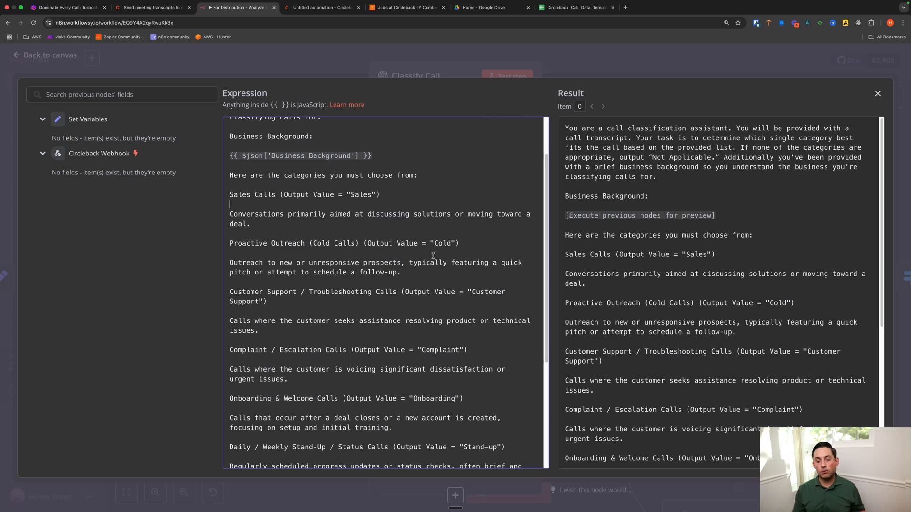
pyautogui.scroll(-3)
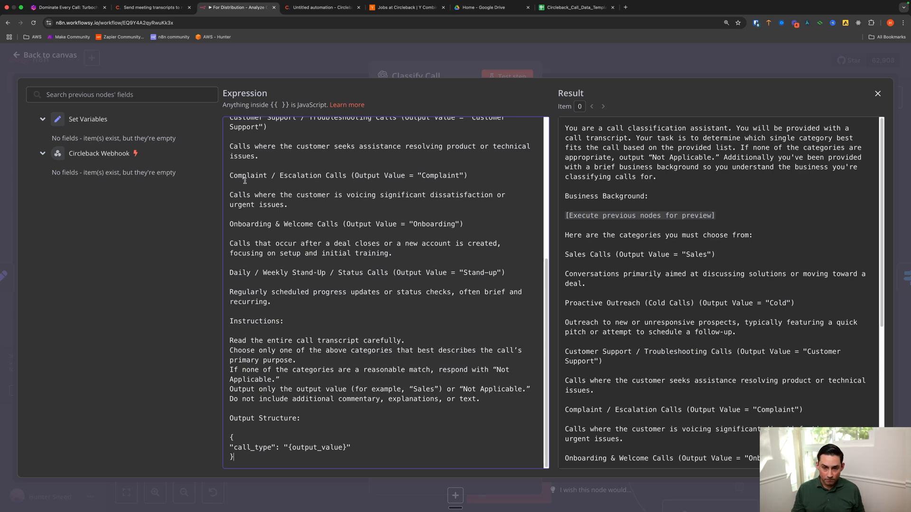
pyautogui.click(877, 94)
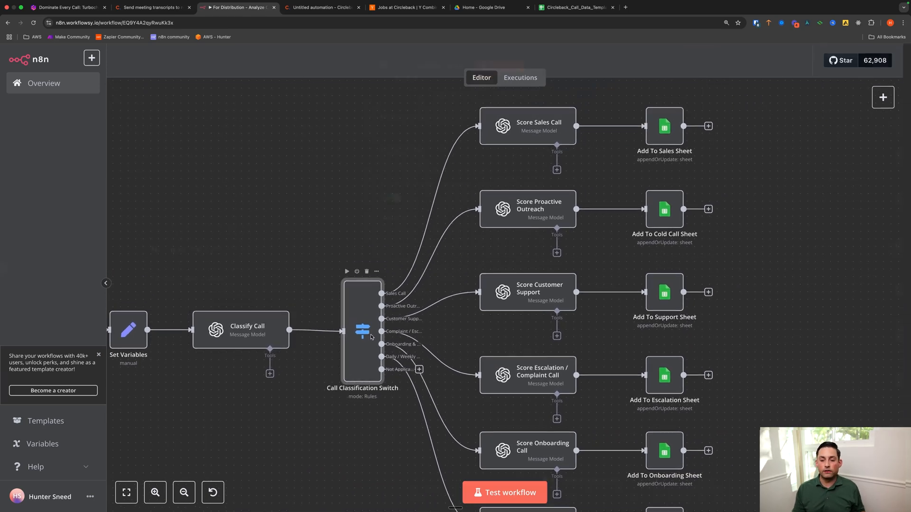
pyautogui.doubleClick(361, 331)
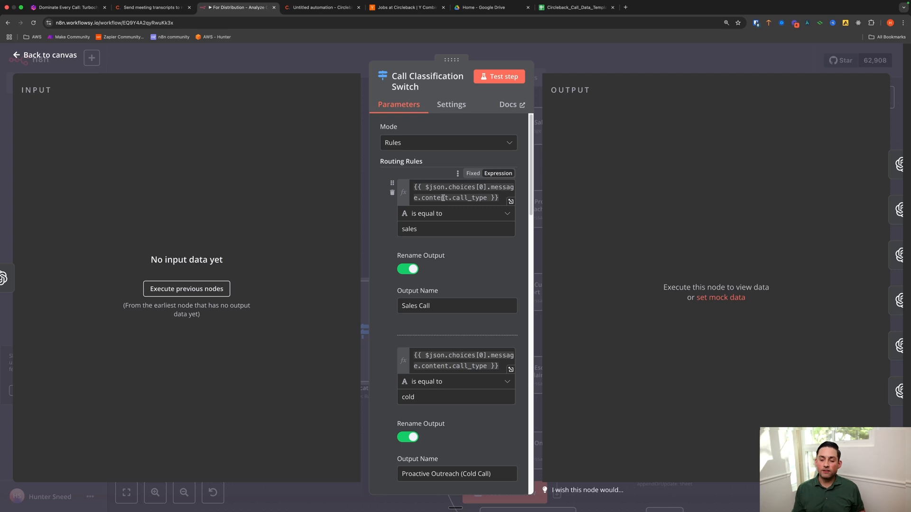
pyautogui.scroll(-3)
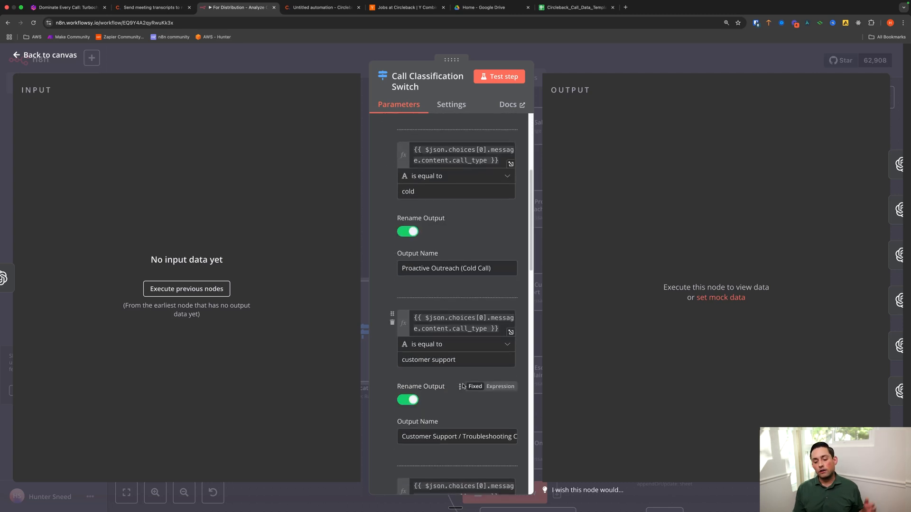
pyautogui.scroll(-3)
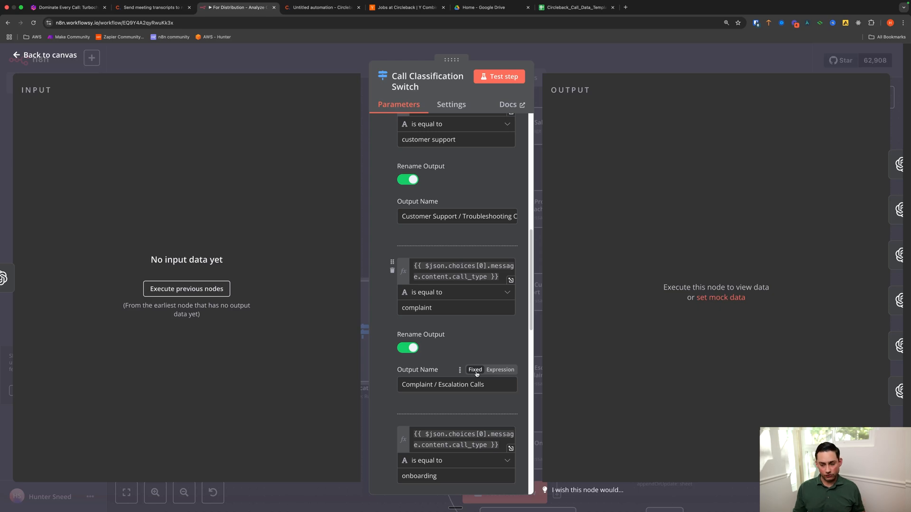
pyautogui.click(49, 55)
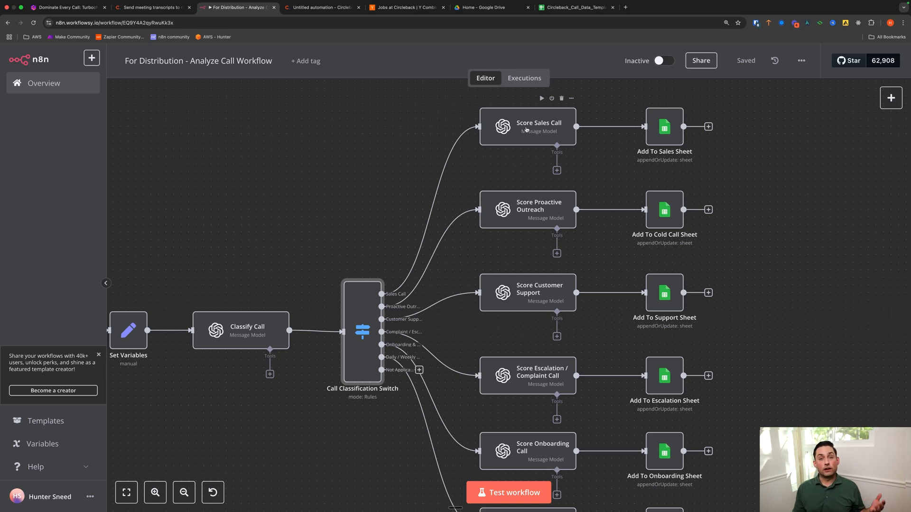
# Read the Score Sales Call system prompt's five 1–5 scoring criteria in the full editor.
pyautogui.doubleClick(527, 126)
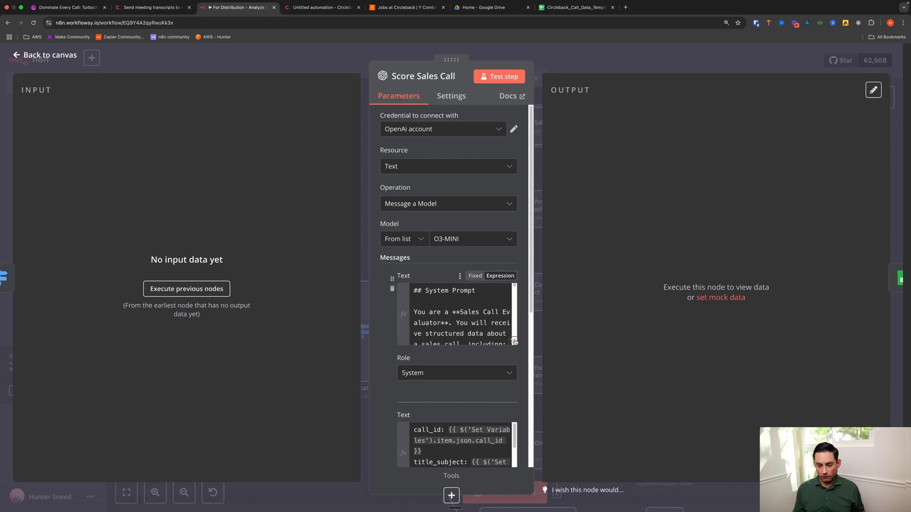
pyautogui.scroll(-3)
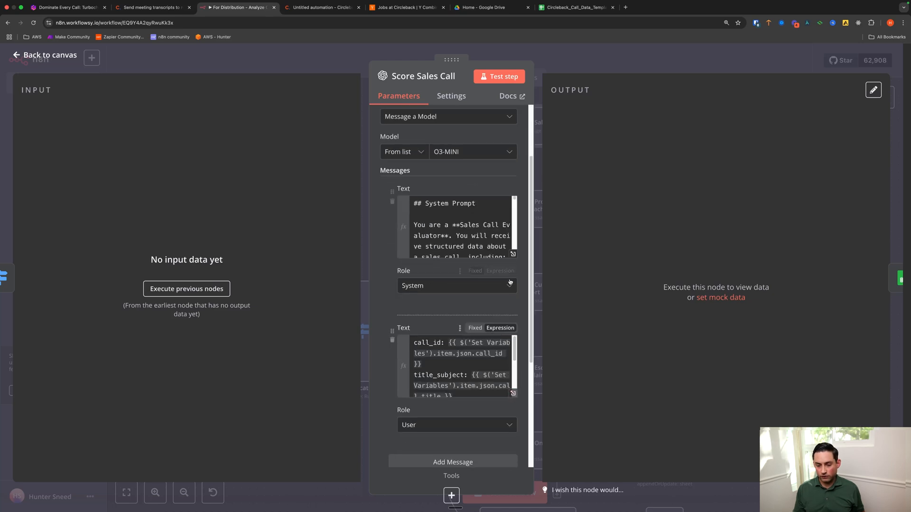
pyautogui.click(512, 255)
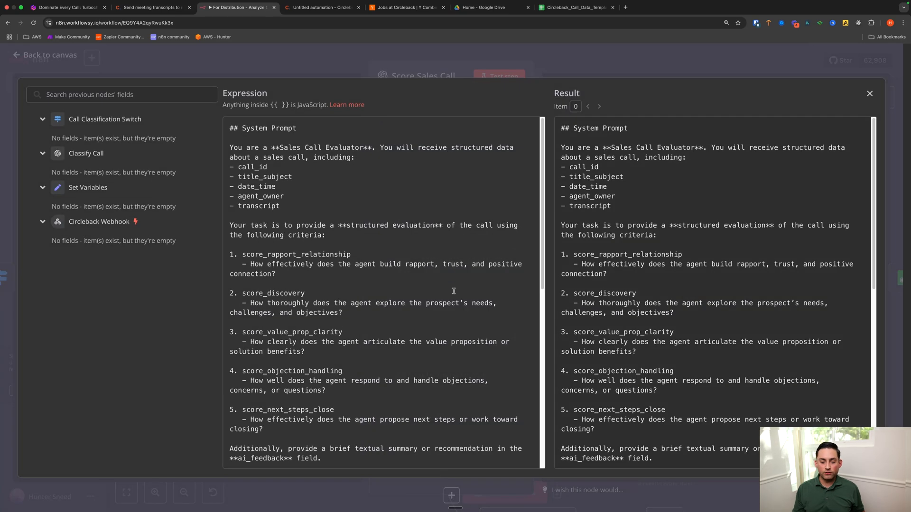
pyautogui.scroll(-3)
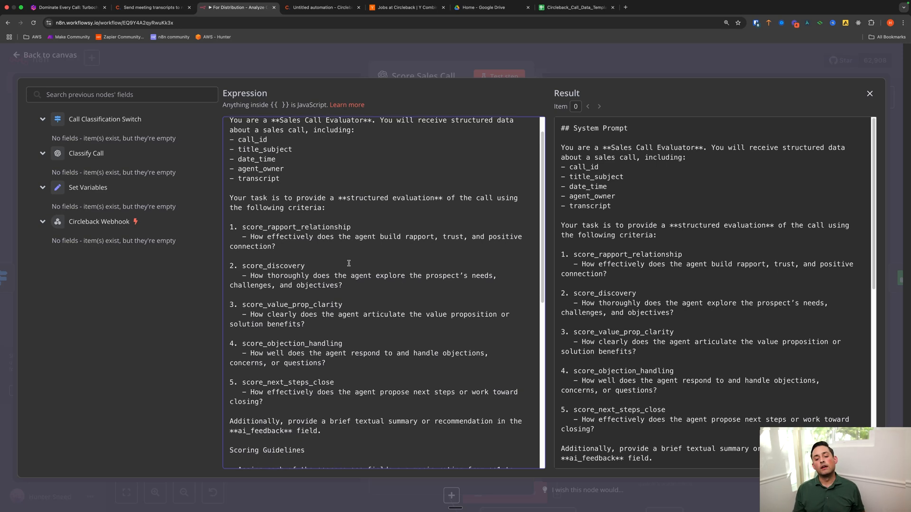
pyautogui.scroll(-3)
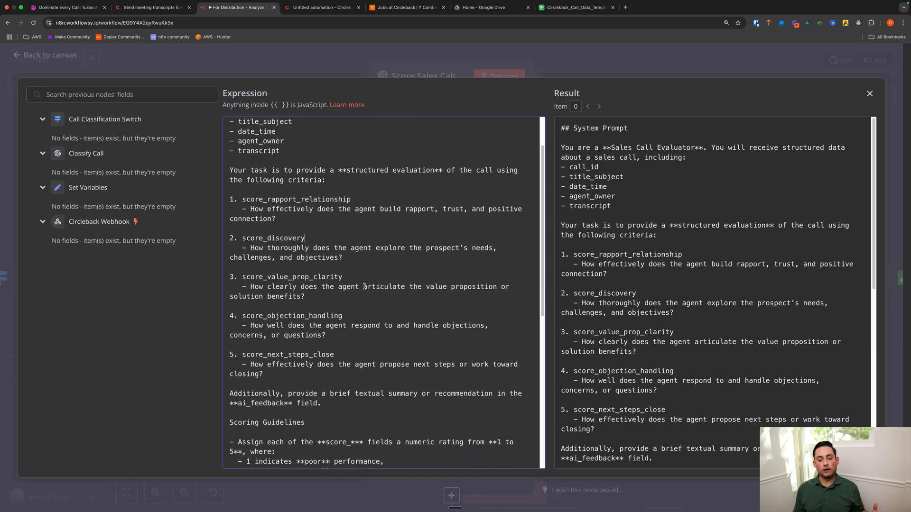
pyautogui.scroll(-3)
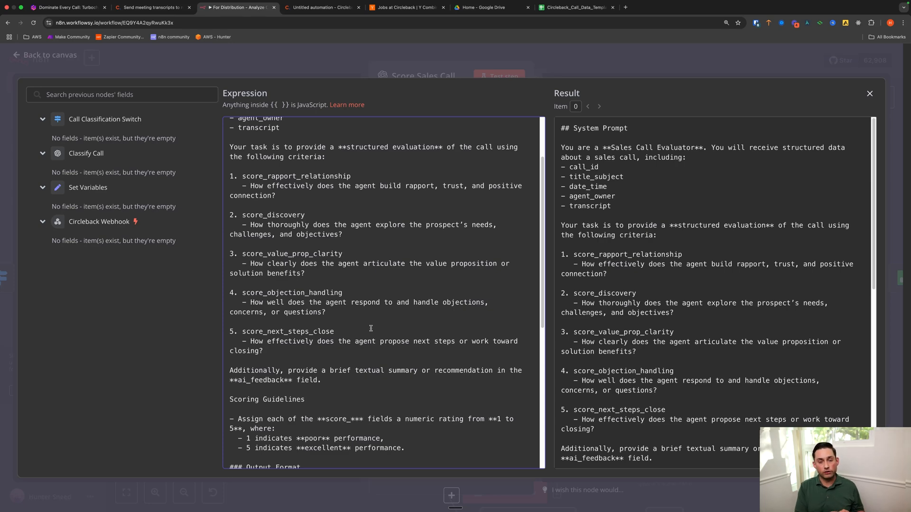
# Read the system prompt's JSON output requirements and close the full prompt view.
pyautogui.scroll(-3)
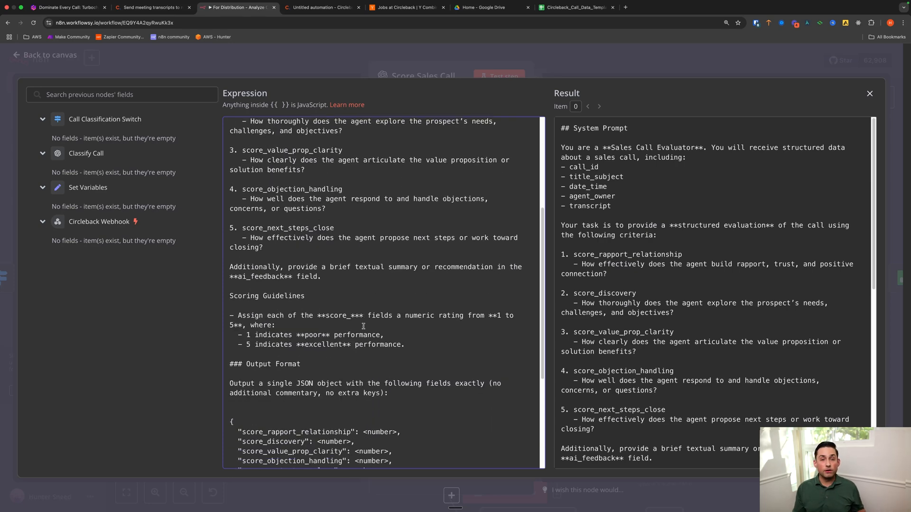
pyautogui.scroll(-3)
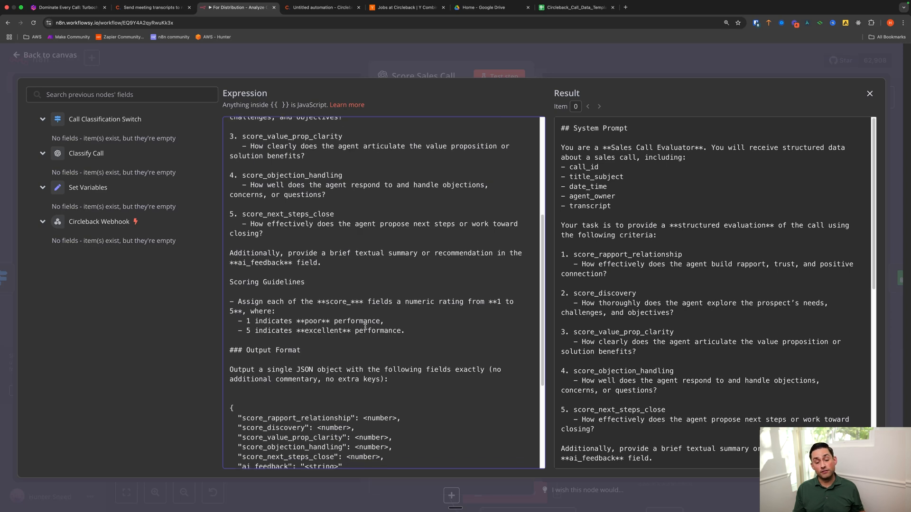
pyautogui.scroll(-3)
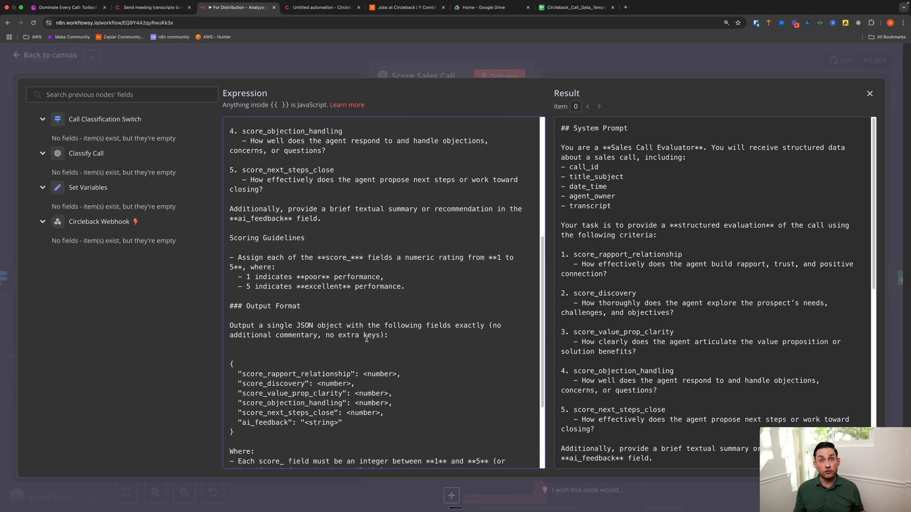
pyautogui.scroll(-3)
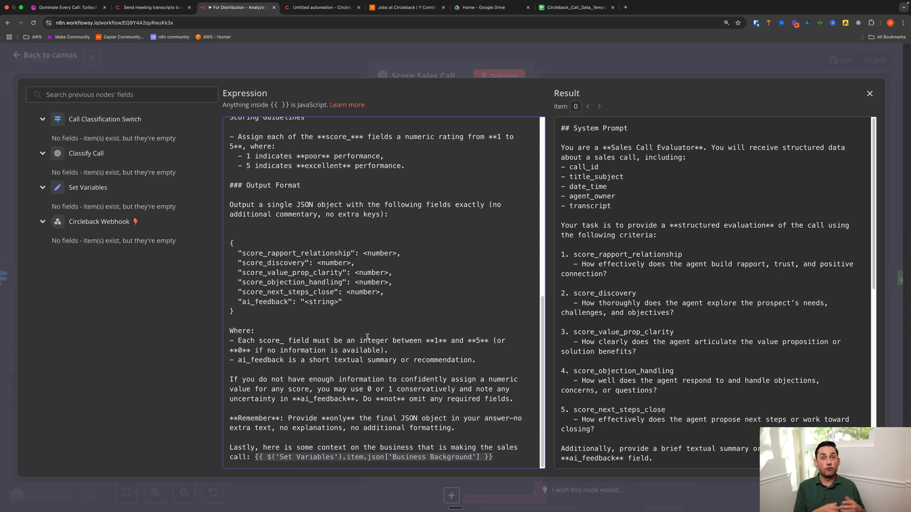
pyautogui.moveTo(405, 337)
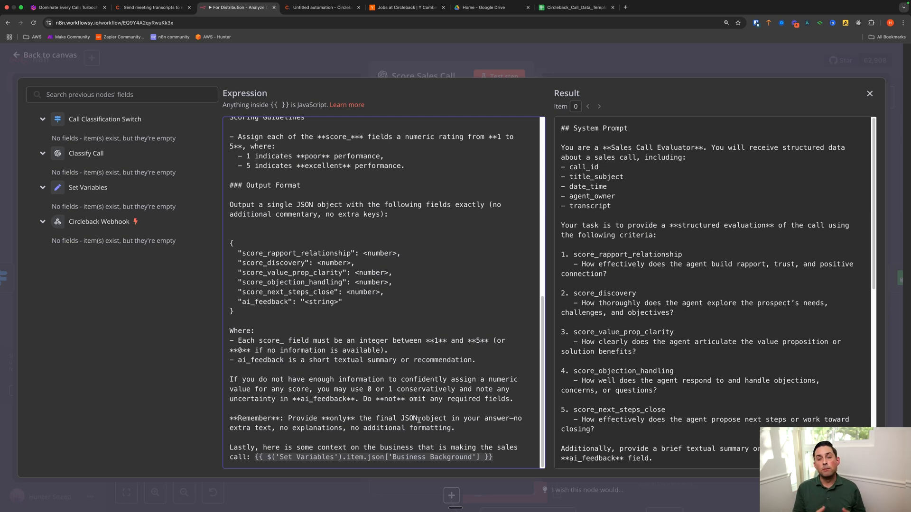
pyautogui.click(869, 93)
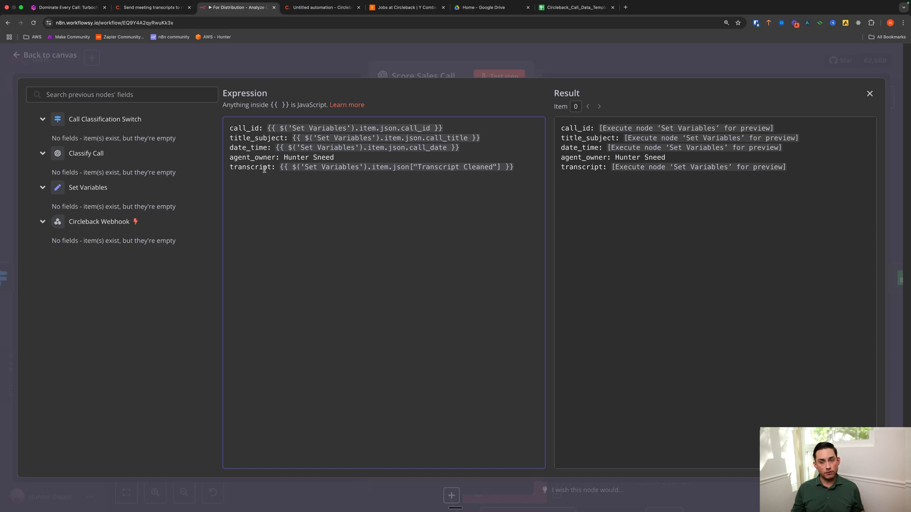
# Close the user message editor and leave the O3-MINI Score Sales Call node for the canvas.
pyautogui.click(869, 93)
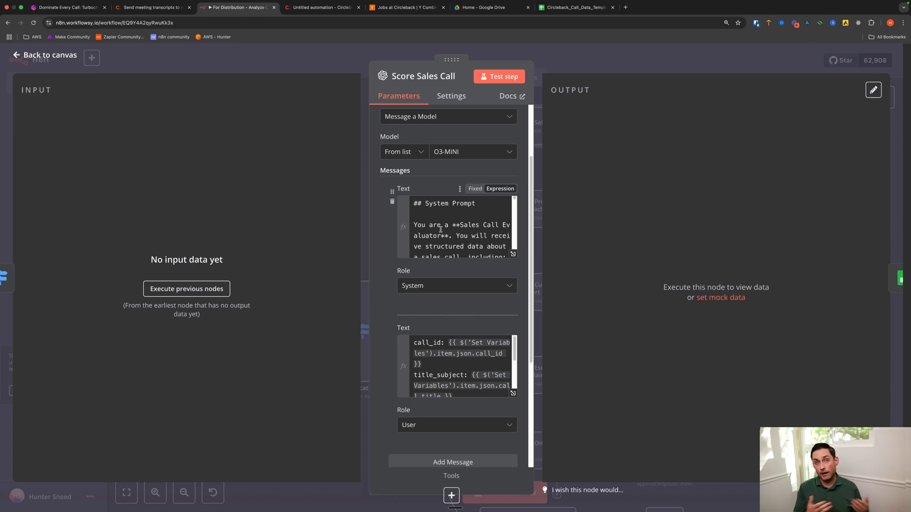
pyautogui.click(47, 55)
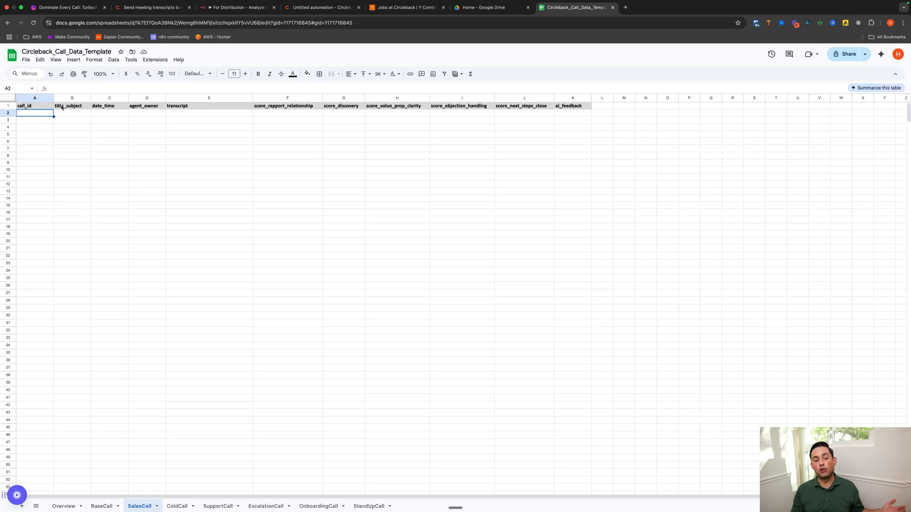
pyautogui.moveTo(131, 118)
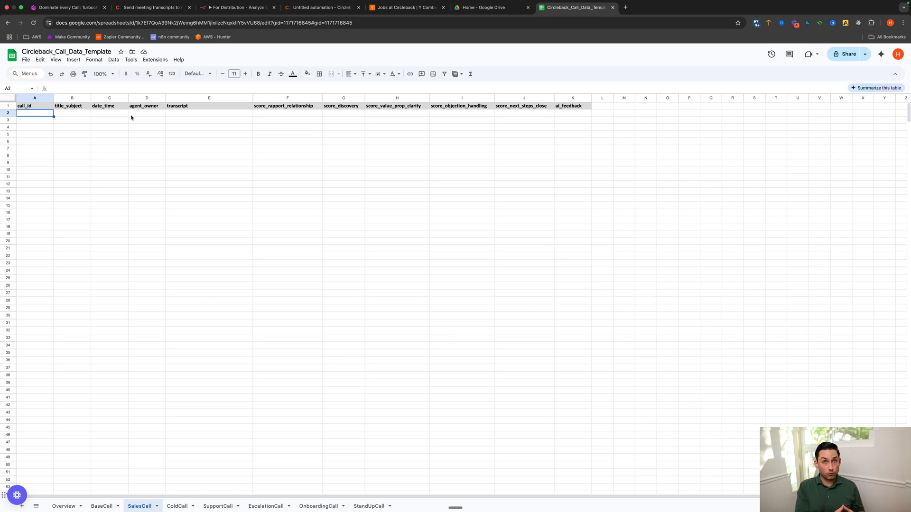
pyautogui.moveTo(175, 56)
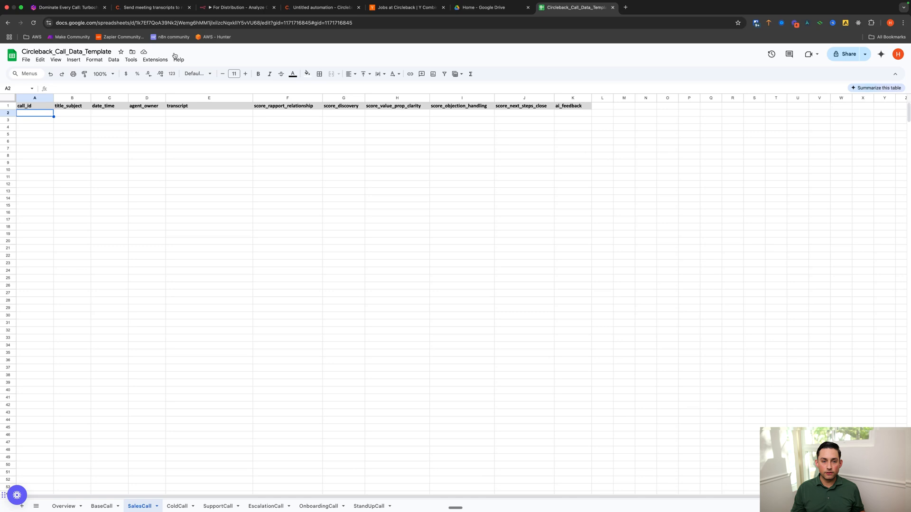
# Return from the SalesCall sheet's call_id through ai_feedback headers to the n8n workflow.
pyautogui.click(235, 7)
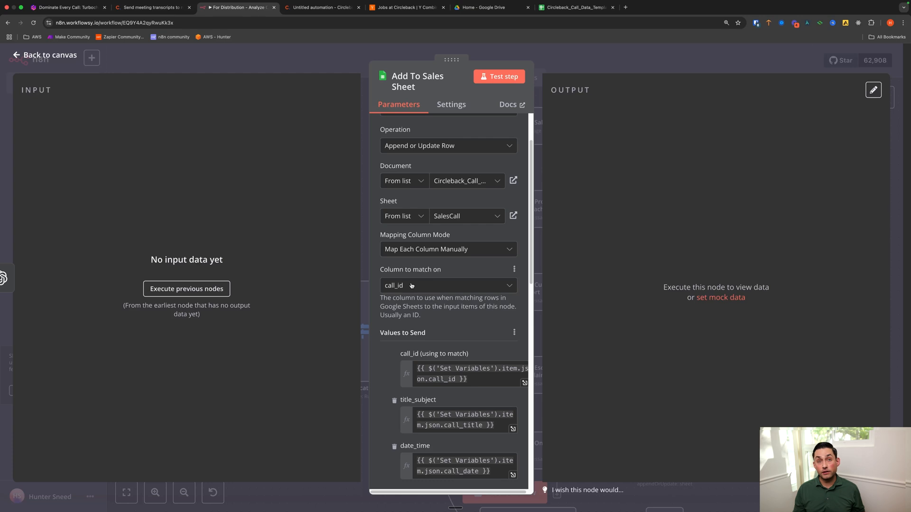
# Review the Add To Sales Sheet mappings—call details from Set Variables, scores from model output—and return to canvas.
pyautogui.scroll(3)
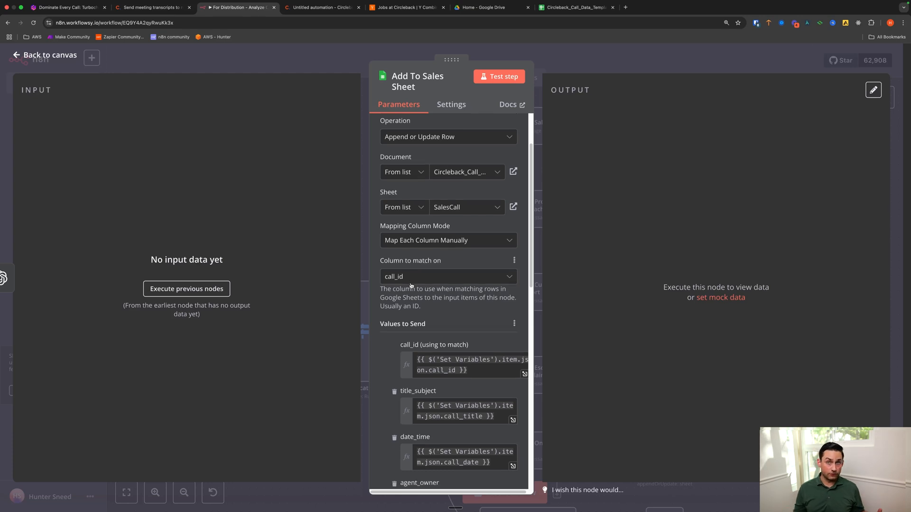
pyautogui.scroll(-3)
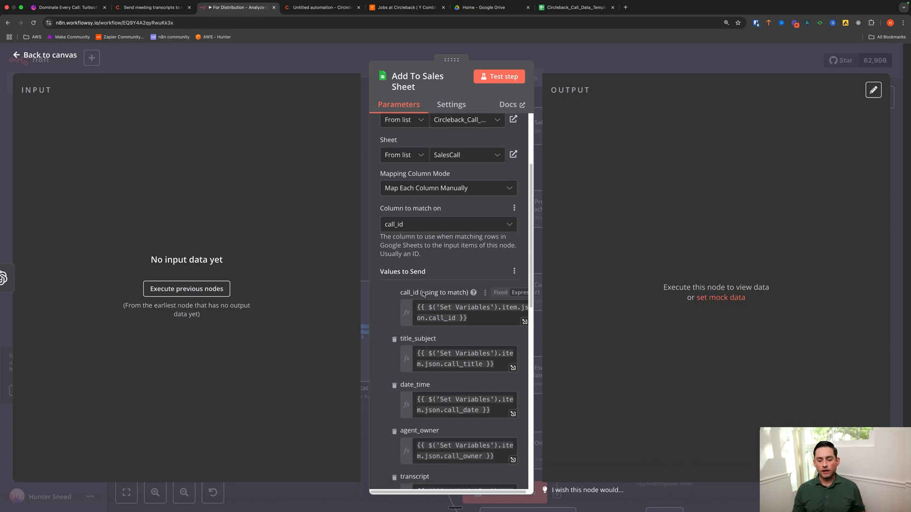
pyautogui.scroll(-3)
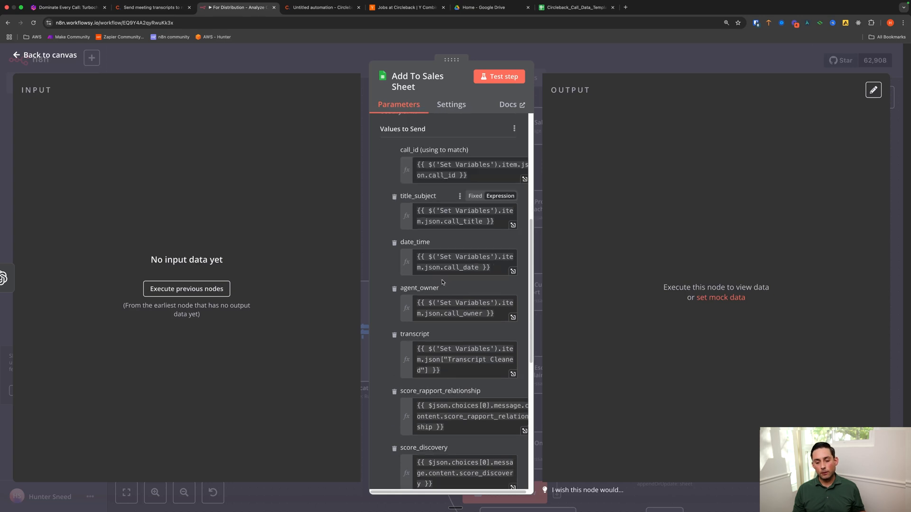
pyautogui.scroll(-3)
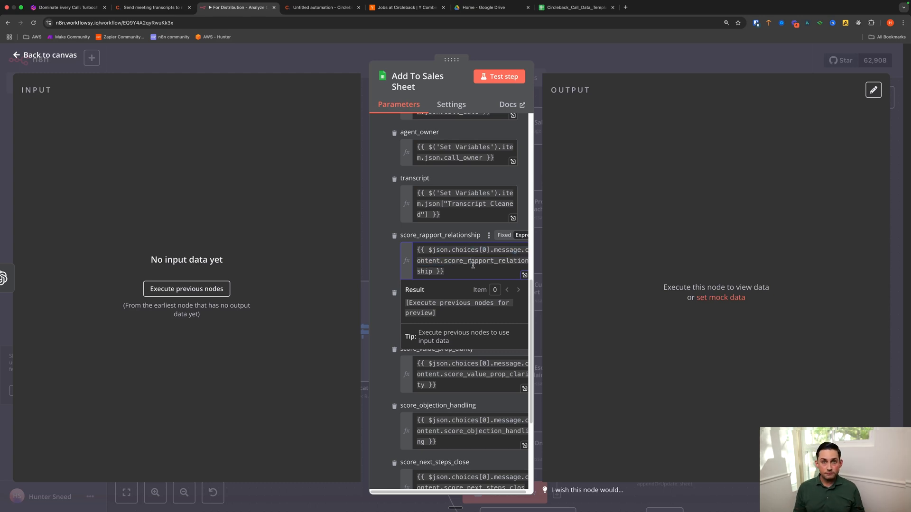
pyautogui.click(49, 55)
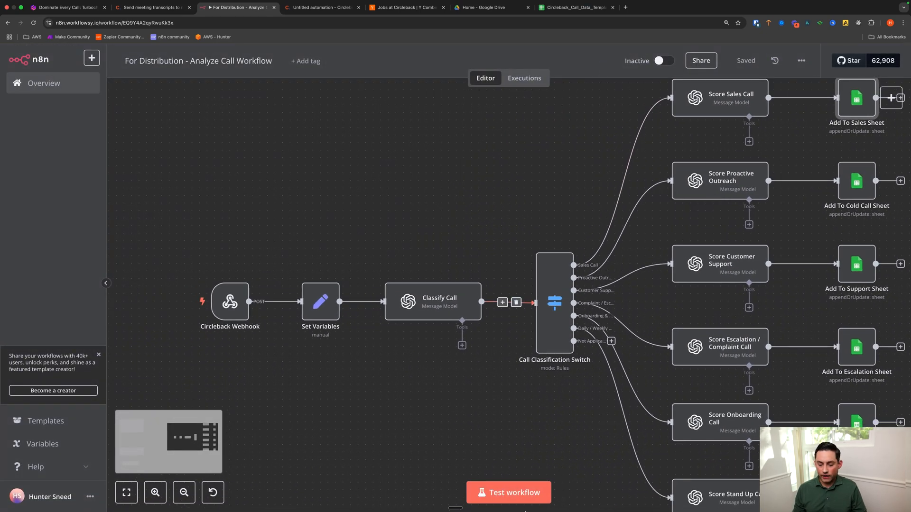
# Start a test run in n8n and send Circleback's most recent meeting transcript to the webhook.
pyautogui.click(508, 492)
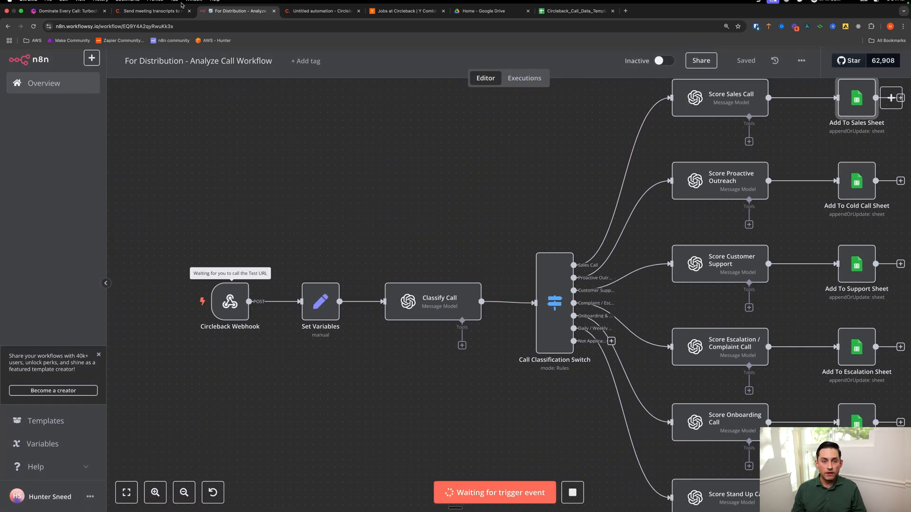
pyautogui.click(150, 10)
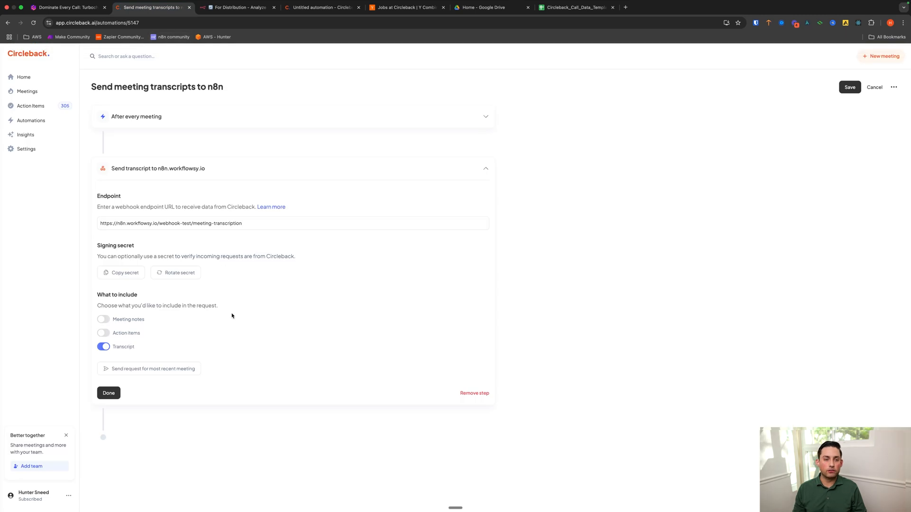
pyautogui.moveTo(132, 372)
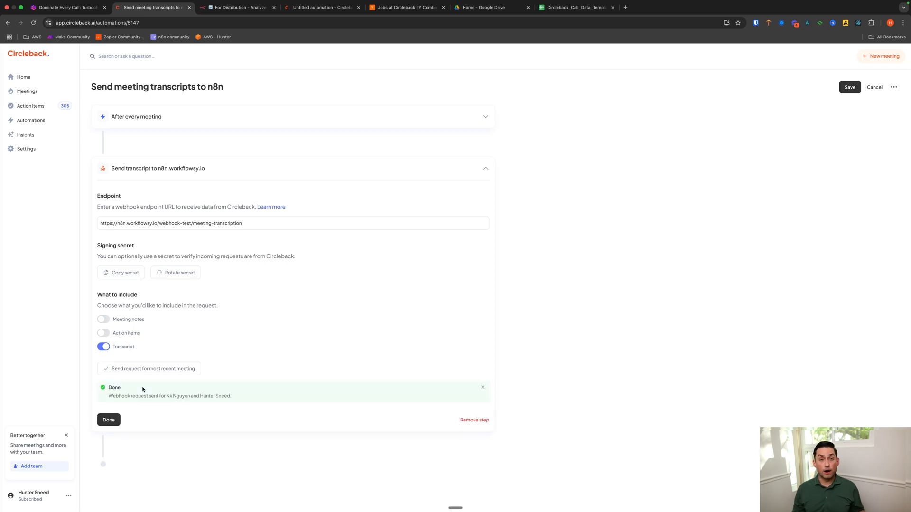
pyautogui.moveTo(216, 60)
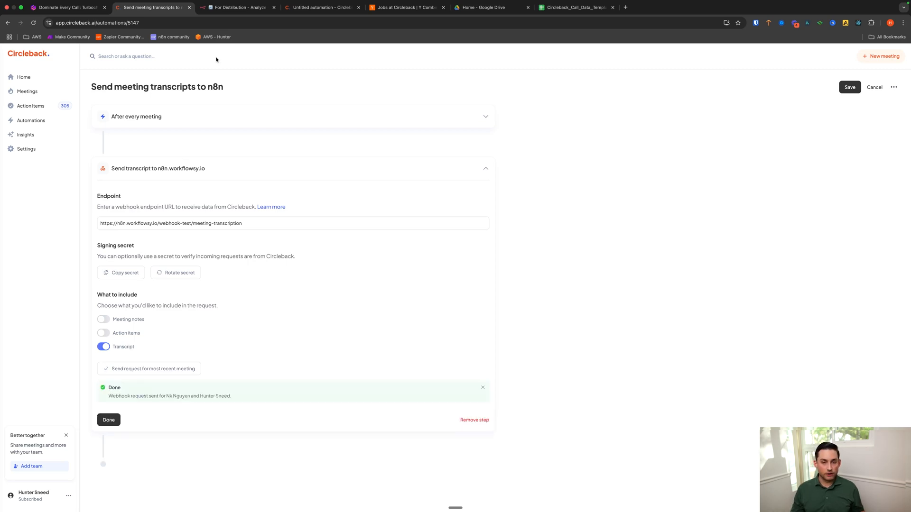
# Review the completed sales-branch run and view Classify Call's call_type Sales output.
pyautogui.click(235, 7)
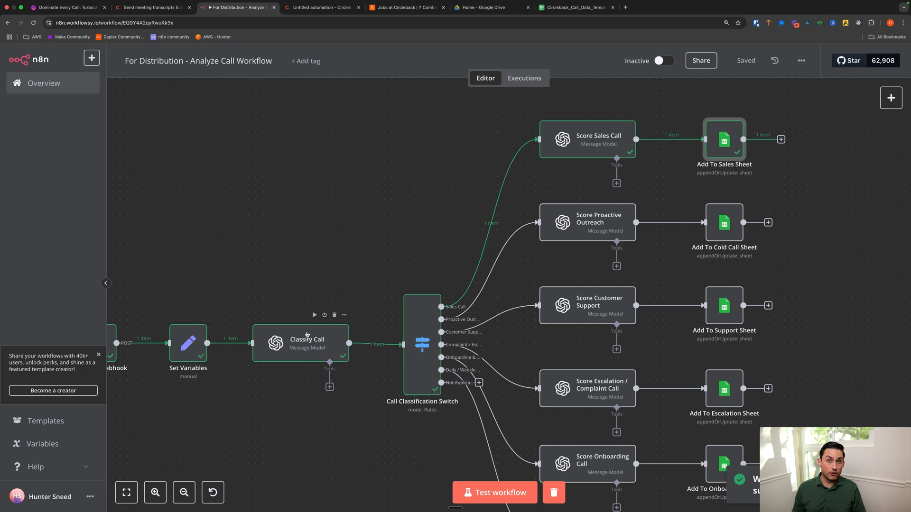
pyautogui.moveTo(305, 344)
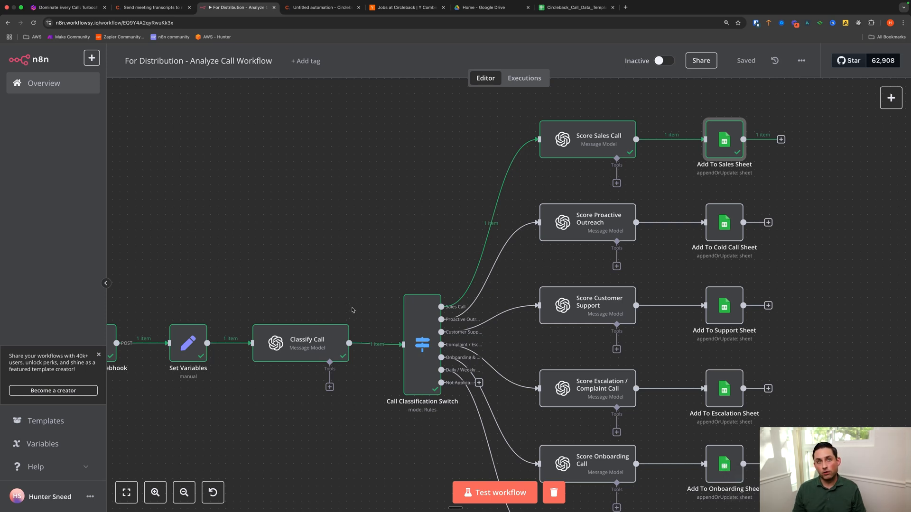
pyautogui.moveTo(334, 281)
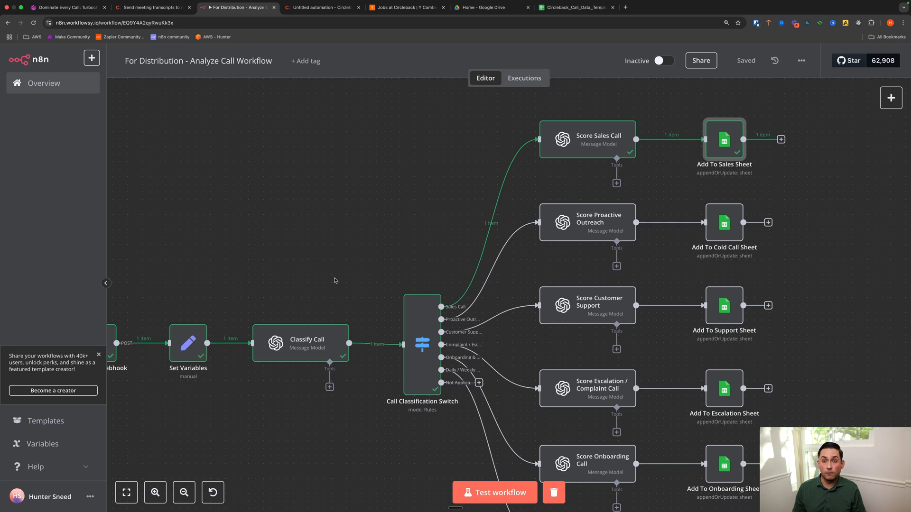
pyautogui.moveTo(424, 229)
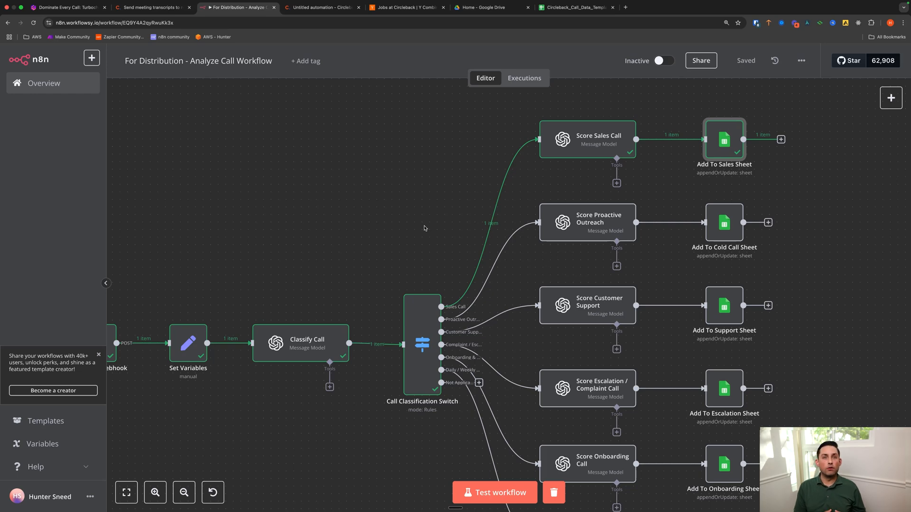
pyautogui.moveTo(296, 328)
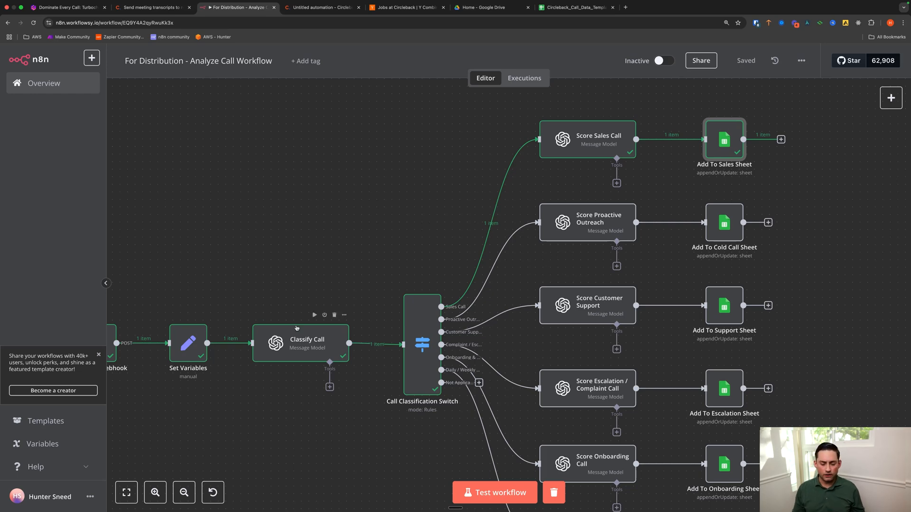
pyautogui.doubleClick(307, 342)
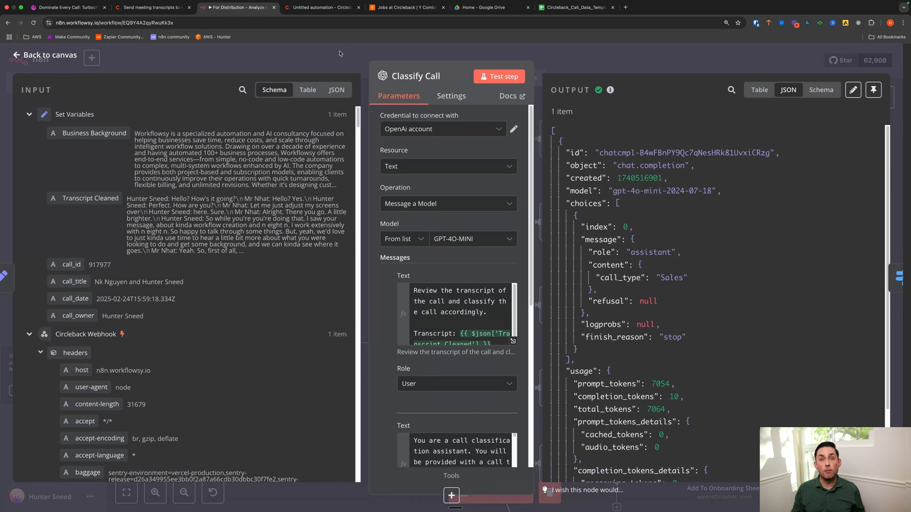
# Review the Score Sales Call JSON output, then bring up the Circleback call data spreadsheet.
pyautogui.click(46, 55)
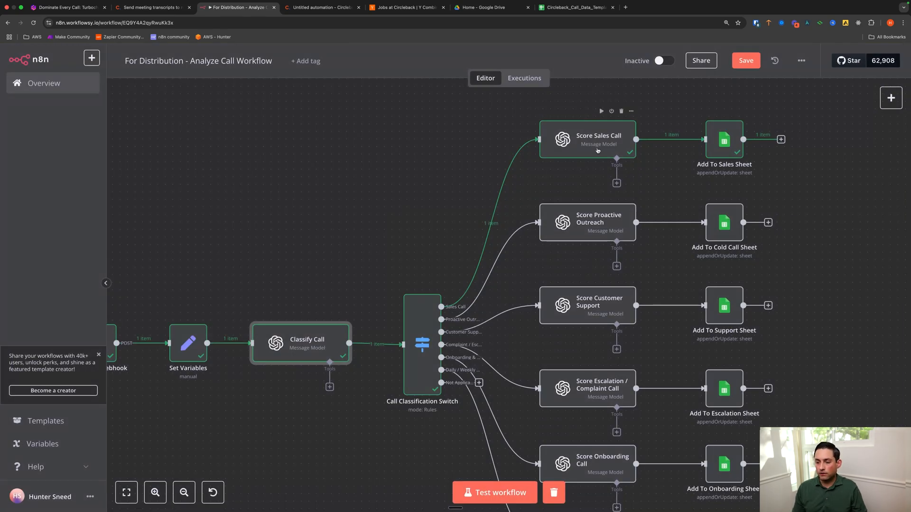
pyautogui.doubleClick(586, 139)
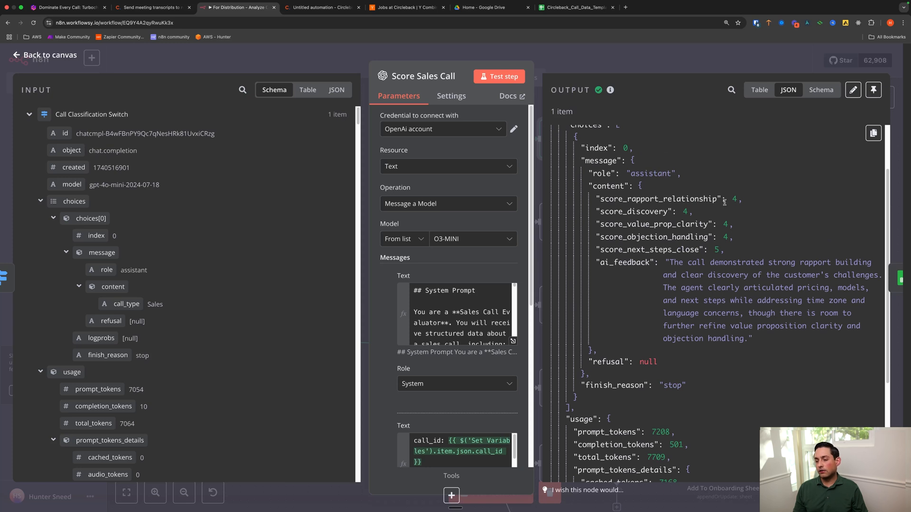
pyautogui.moveTo(677, 270)
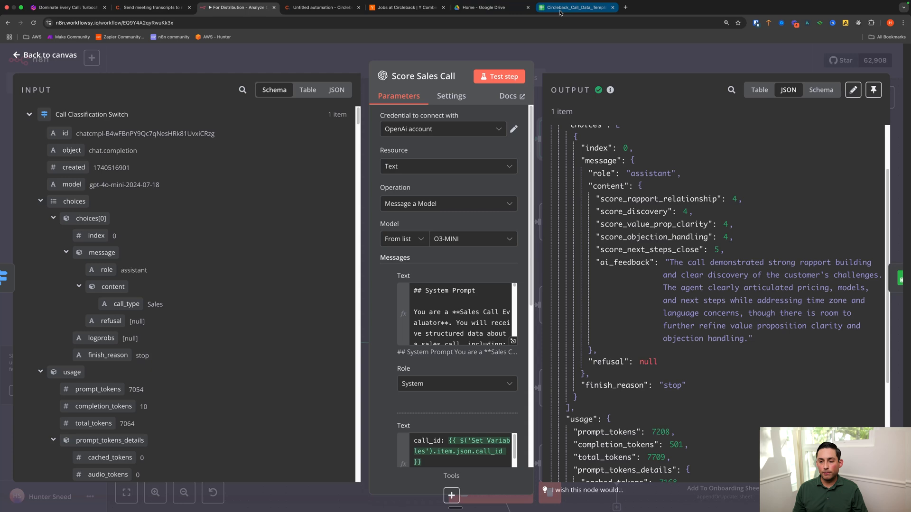
pyautogui.click(575, 7)
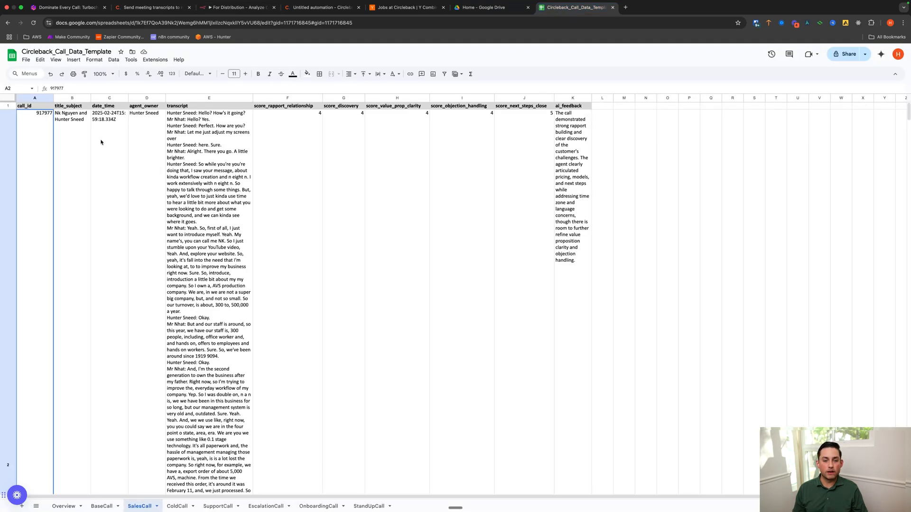
# Check the score_objection_handling value in the SalesCall row, then return to n8n.
pyautogui.click(463, 113)
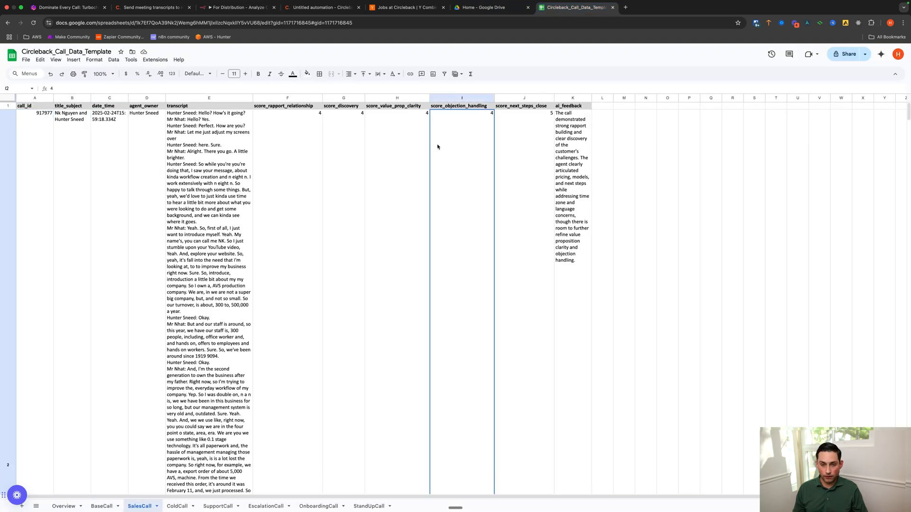
pyautogui.moveTo(419, 152)
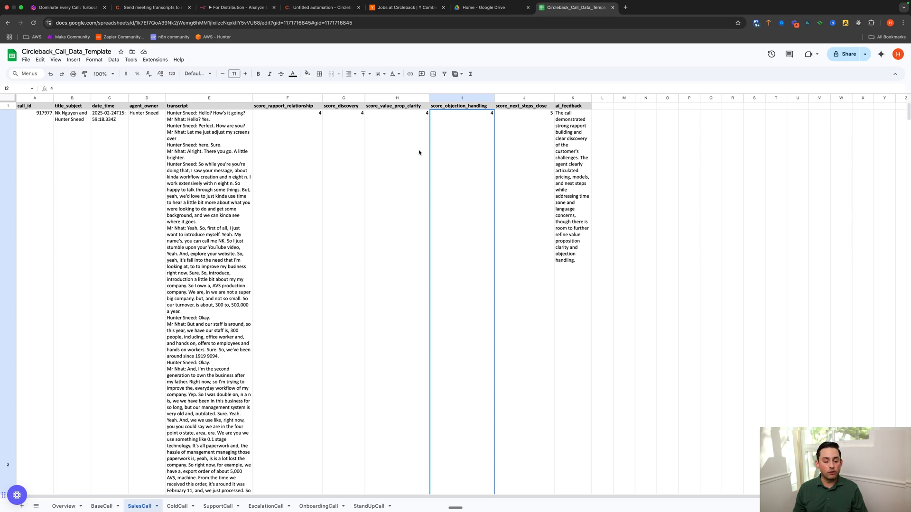
pyautogui.moveTo(162, 37)
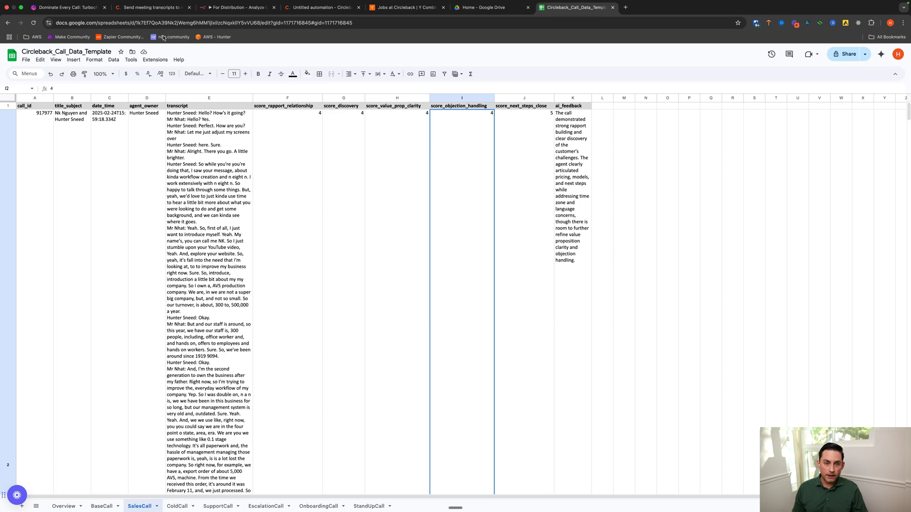
pyautogui.click(235, 7)
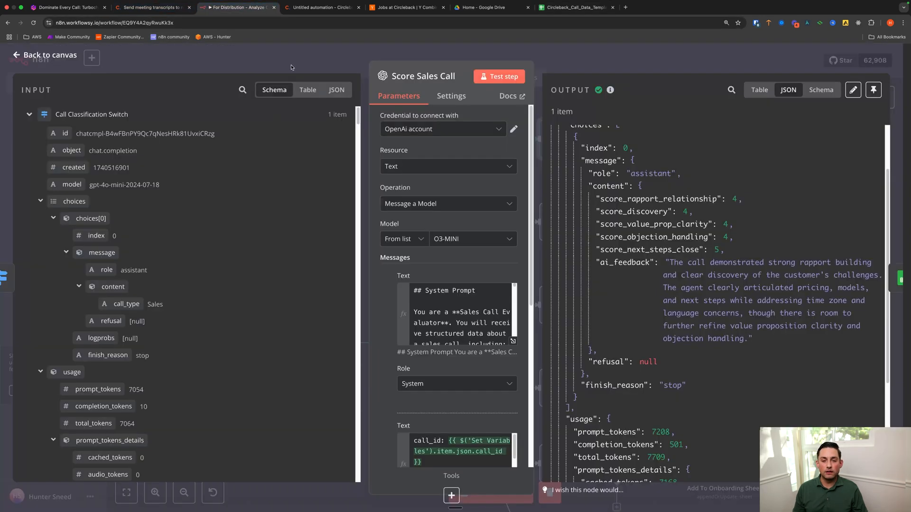
# Close the Score Sales Call details to show the full Analyze Call Workflow canvas.
pyautogui.click(49, 55)
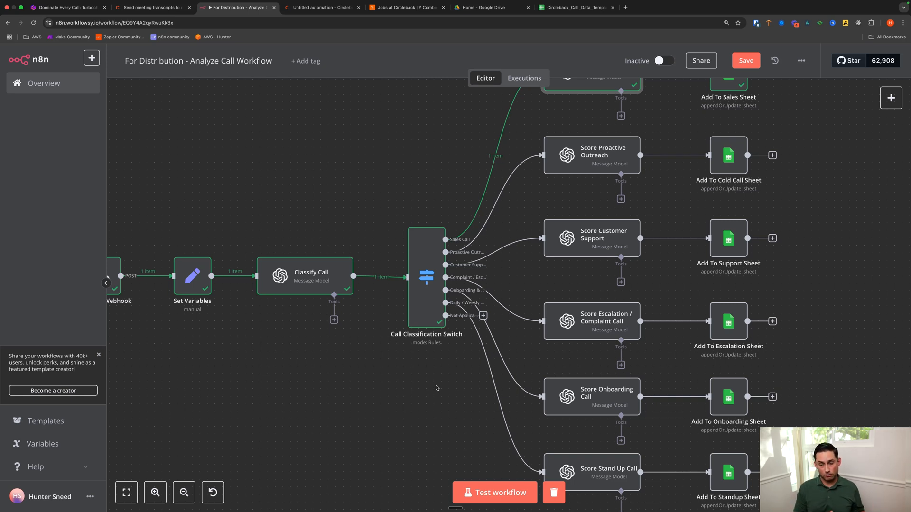
pyautogui.moveTo(186, 69)
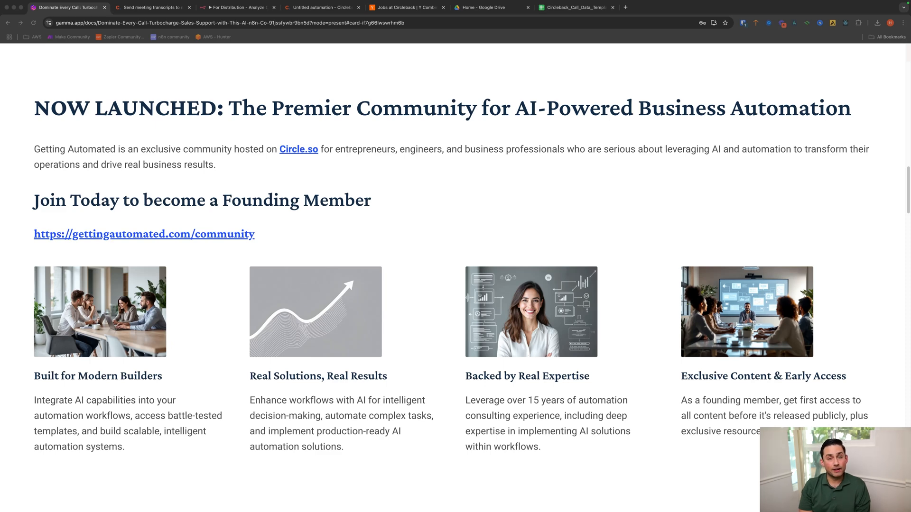
# Begin searching for 'gettingauto' over the community launch slide.
pyautogui.write('gettingauto')
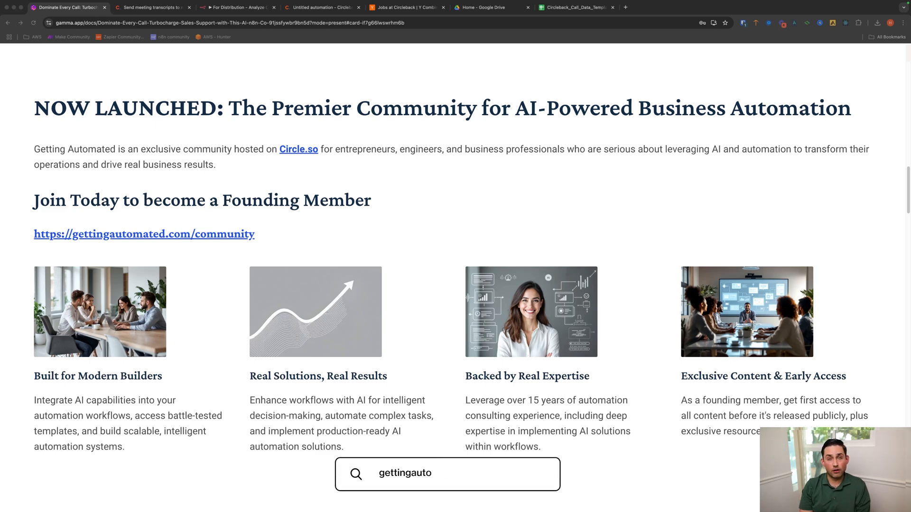